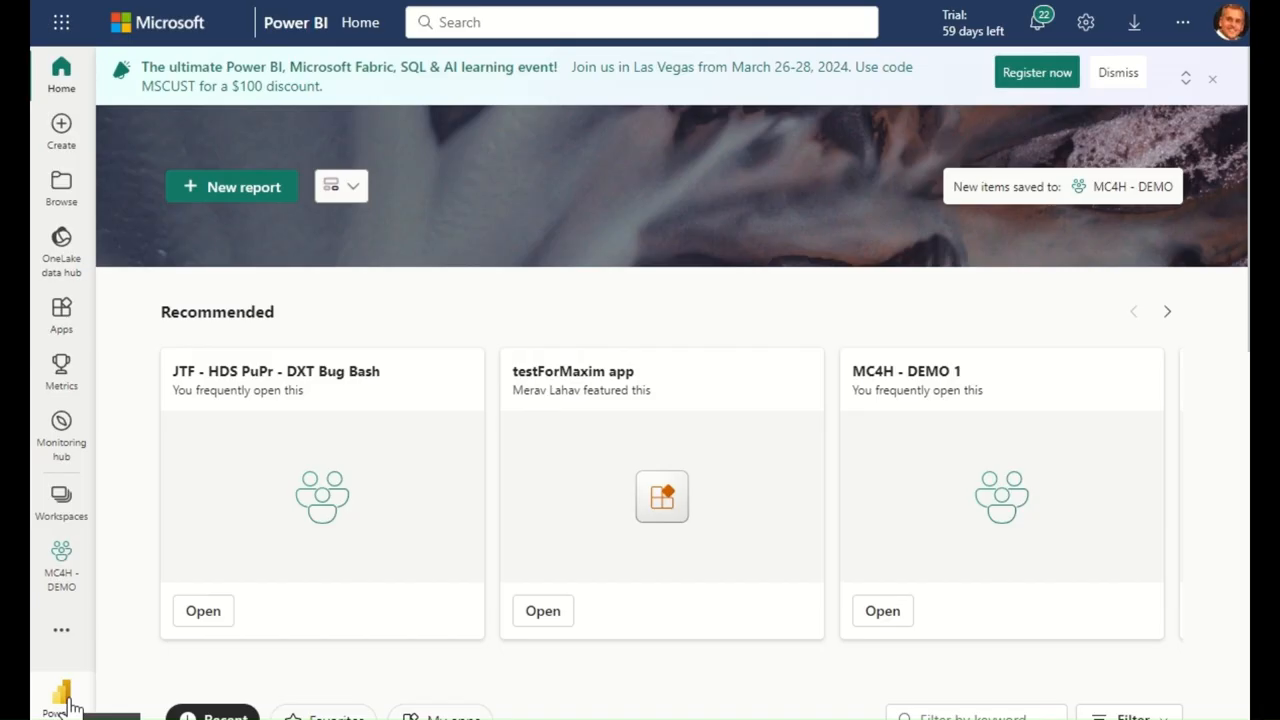
Step: Open healthcare1 from Industry Solutions and return to its Healthcare data solutions overview
{"action": "left_click", "coordinate": [60, 696]}
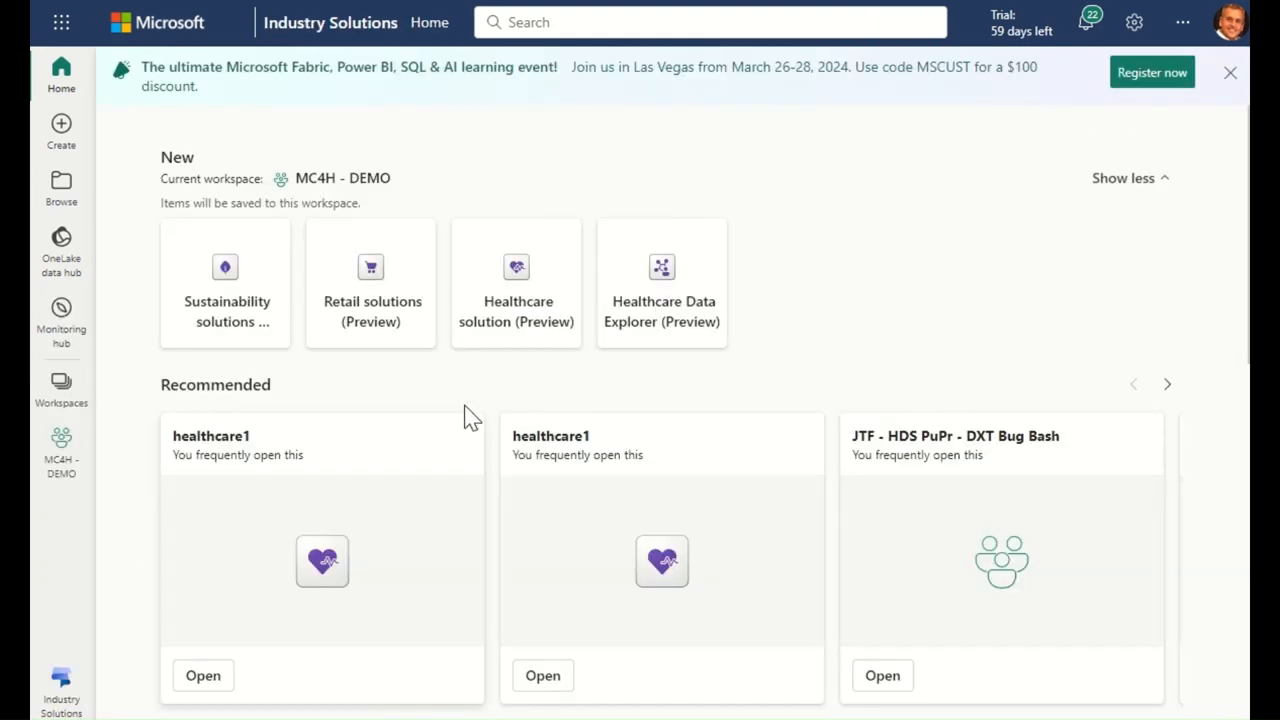
{"action": "left_click", "coordinate": [516, 284]}
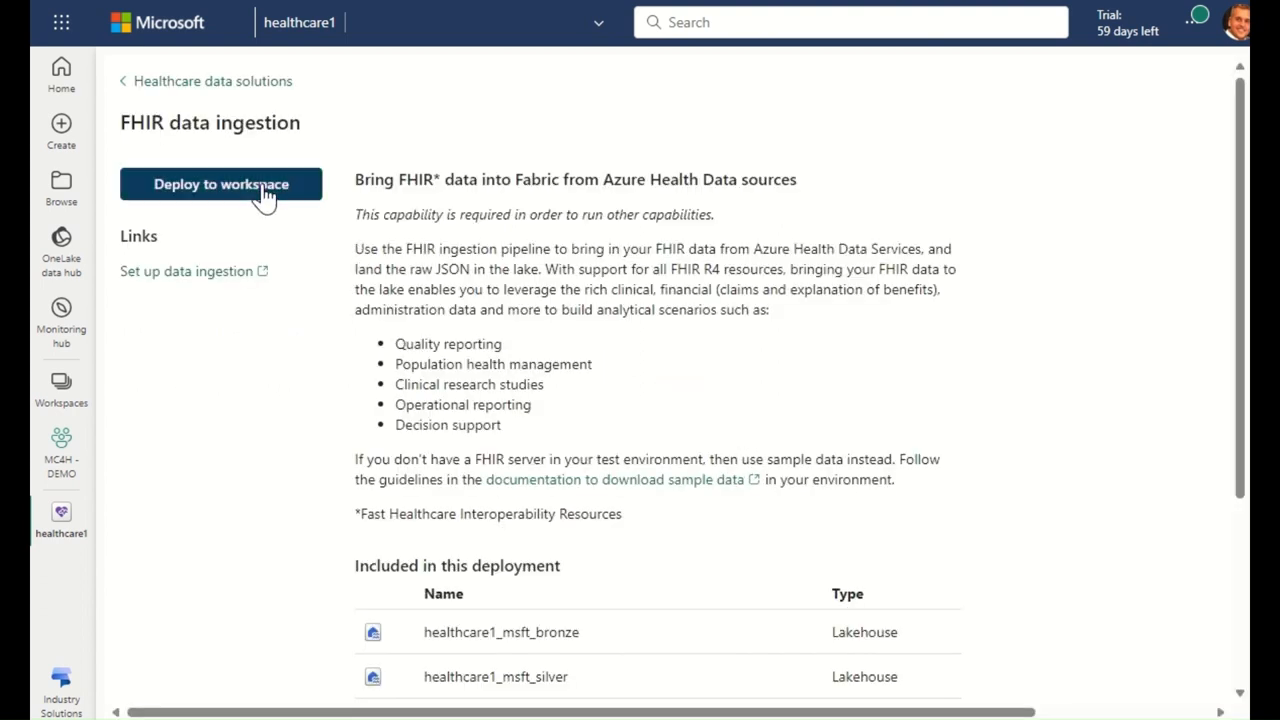
{"action": "left_click", "coordinate": [220, 184]}
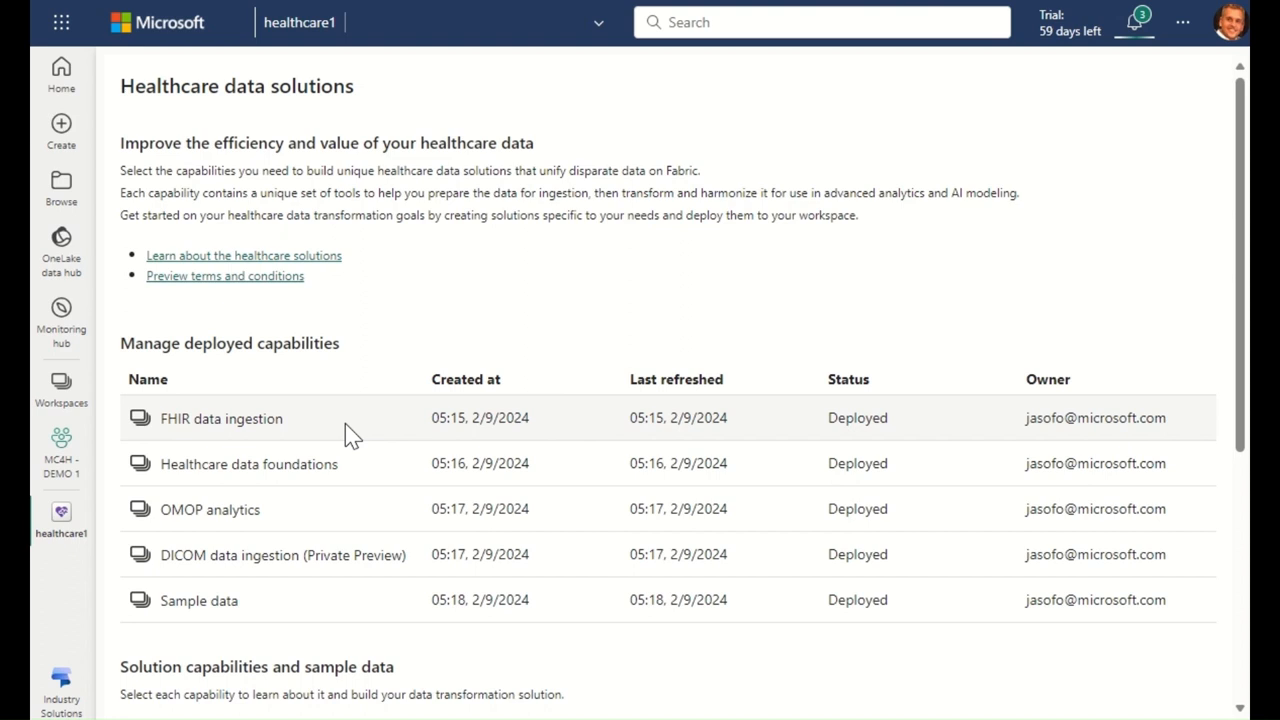
{"action": "mouse_move", "coordinate": [336, 500]}
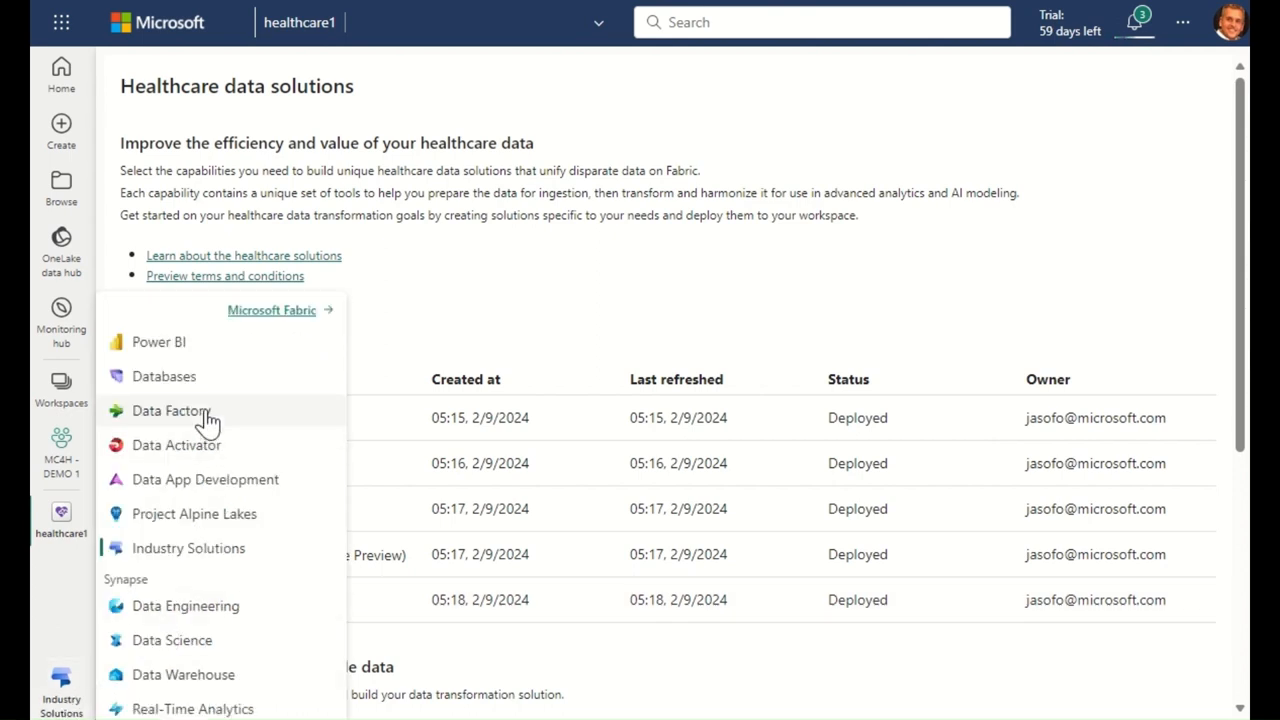
Step: Create the Clinical E2E pipeline in Data Factory and add Notebook activities
{"action": "left_click", "coordinate": [170, 412]}
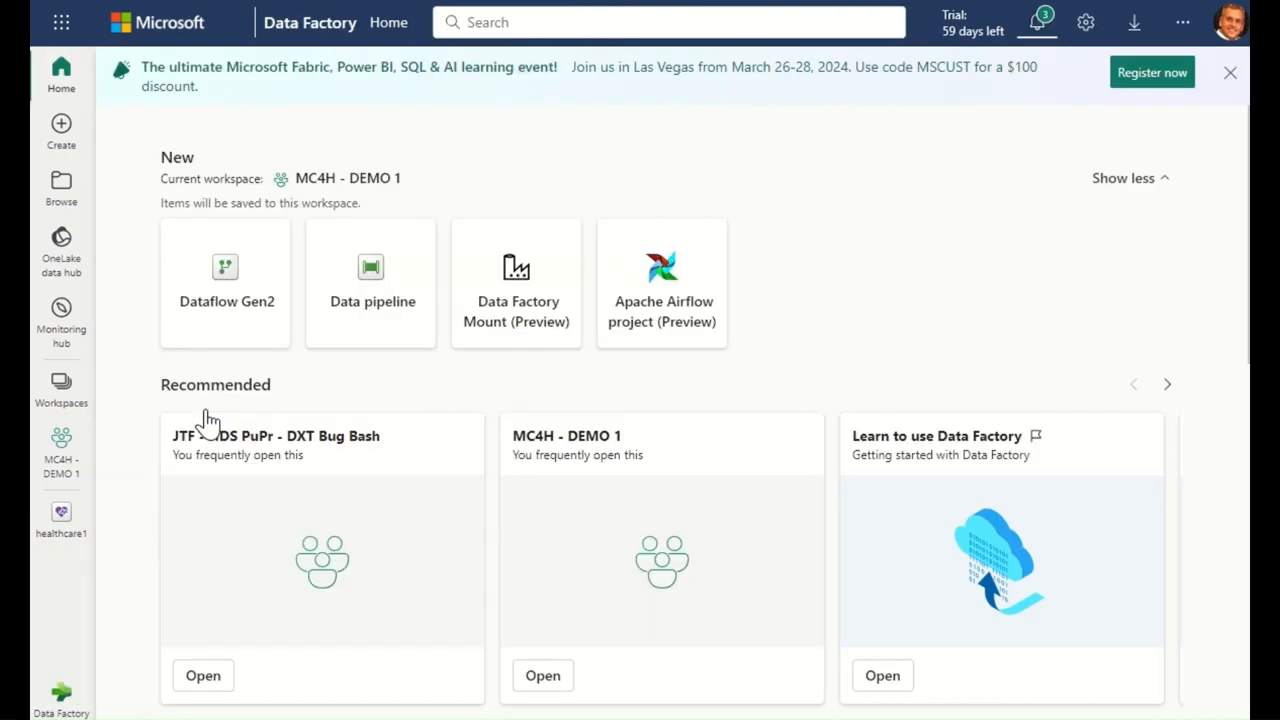
{"action": "mouse_move", "coordinate": [372, 290]}
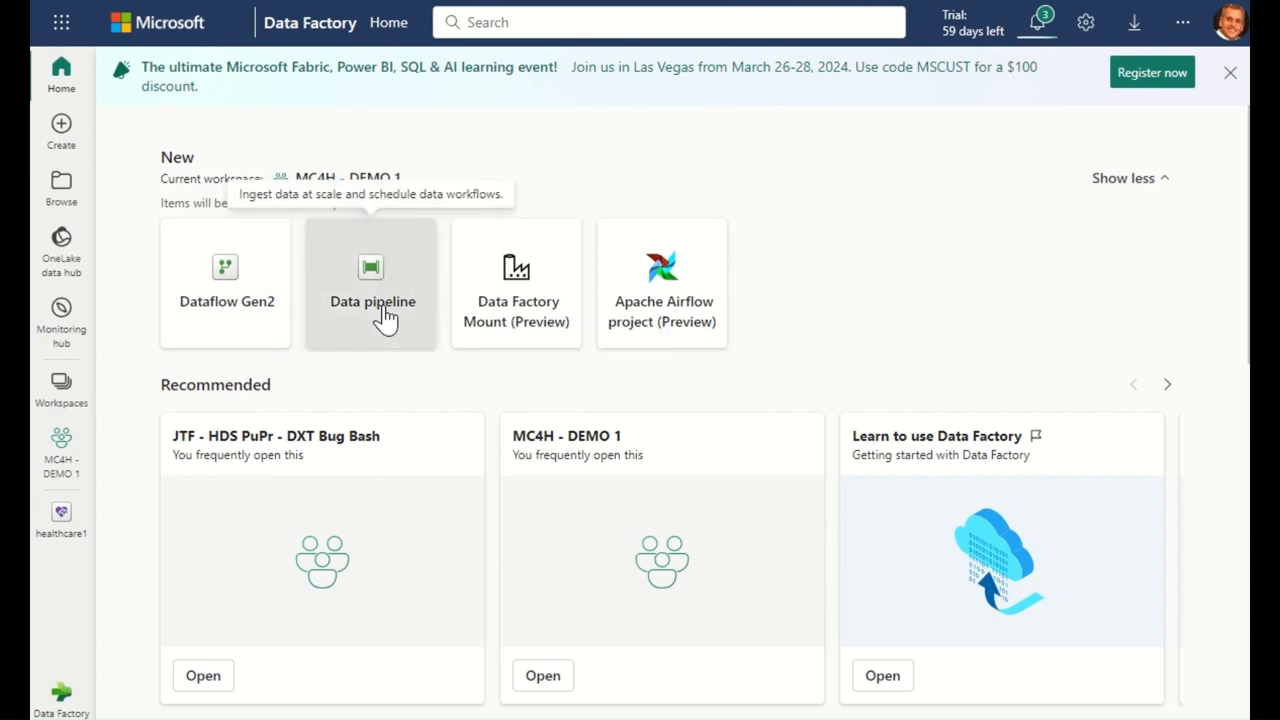
{"action": "mouse_move", "coordinate": [316, 380]}
{"action": "type", "text": "Clinical E2E"}
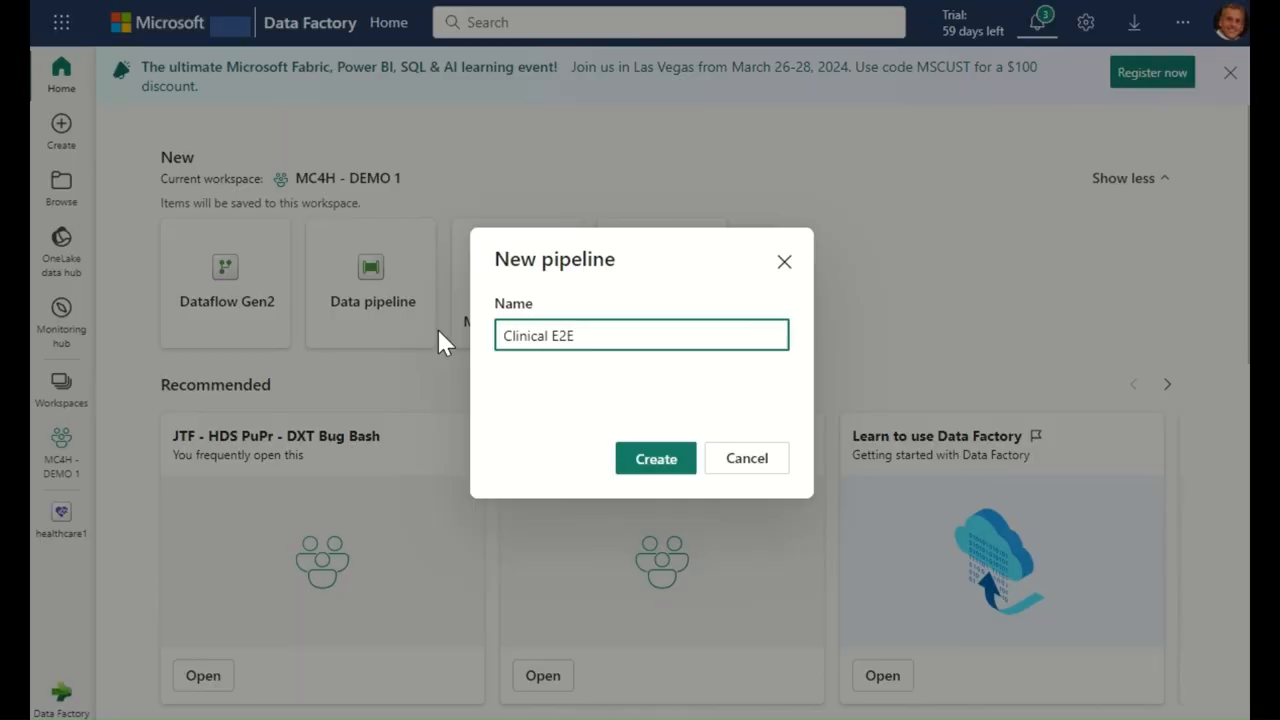
{"action": "left_click", "coordinate": [656, 458]}
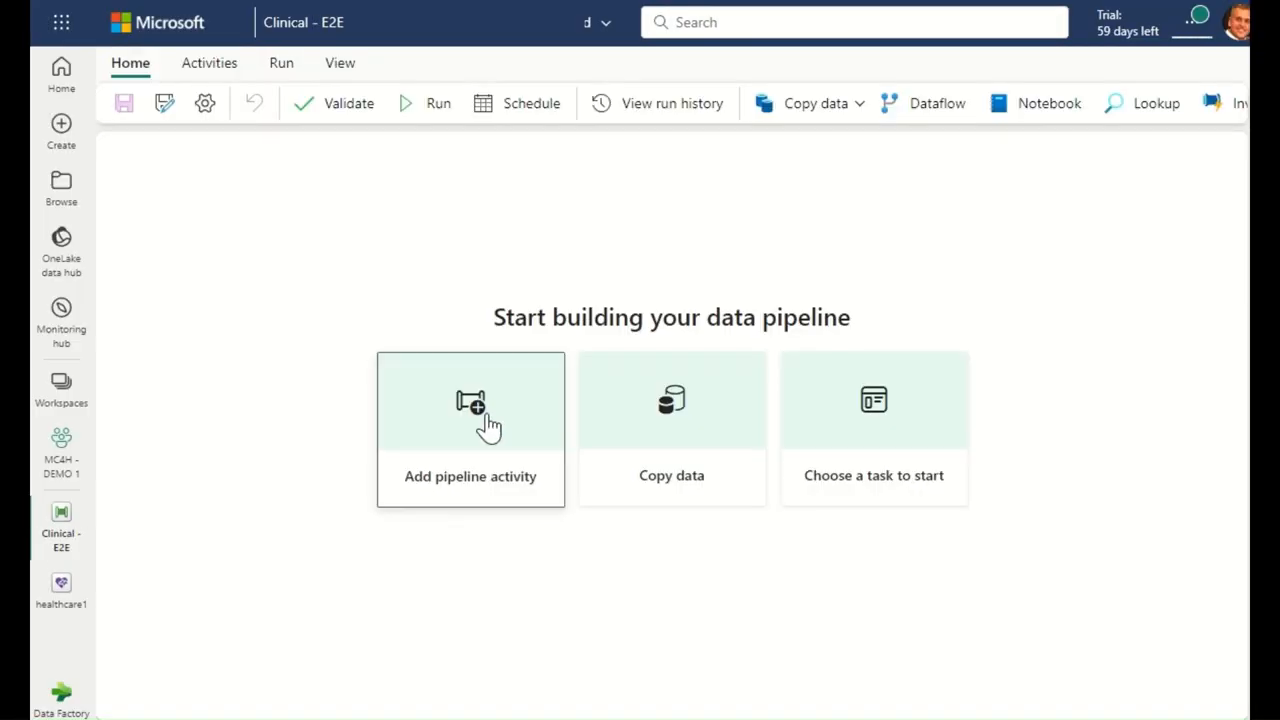
{"action": "type", "text": "note"}
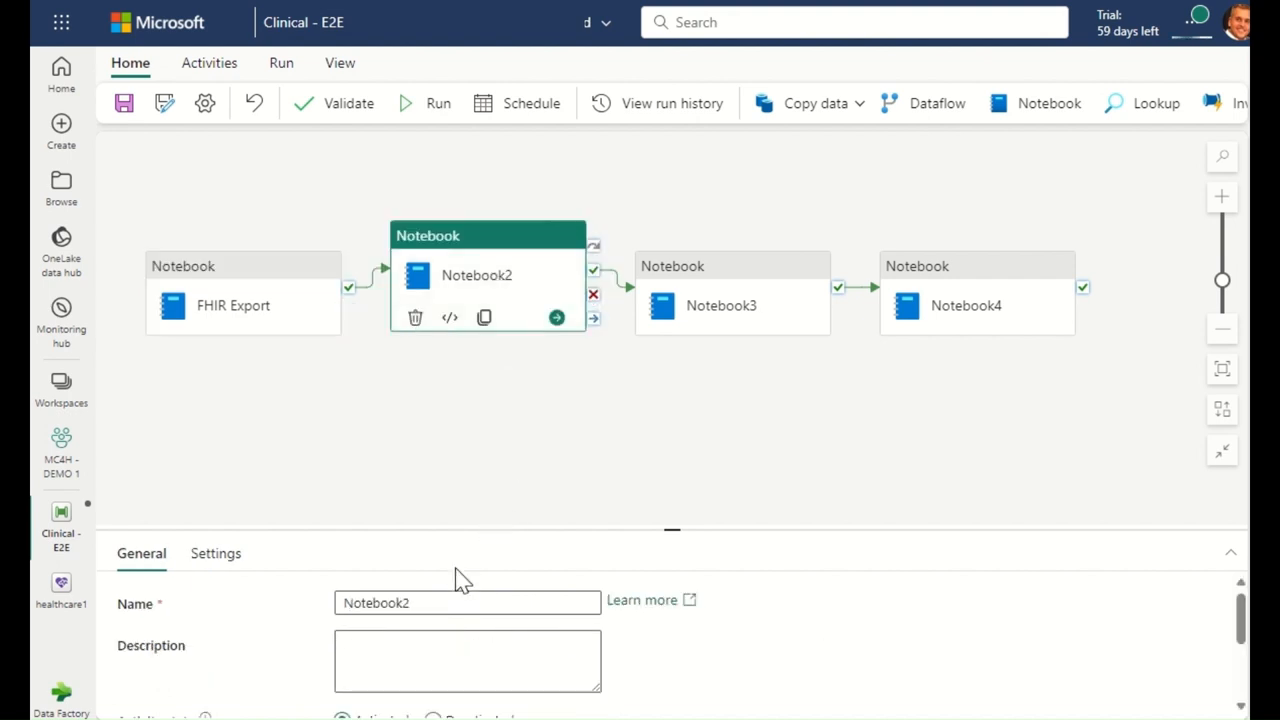
Step: Name activities such as 'Bronze Ingestion' and assign each its notebook in Settings
{"action": "type", "text": "Bronze Ingestion"}
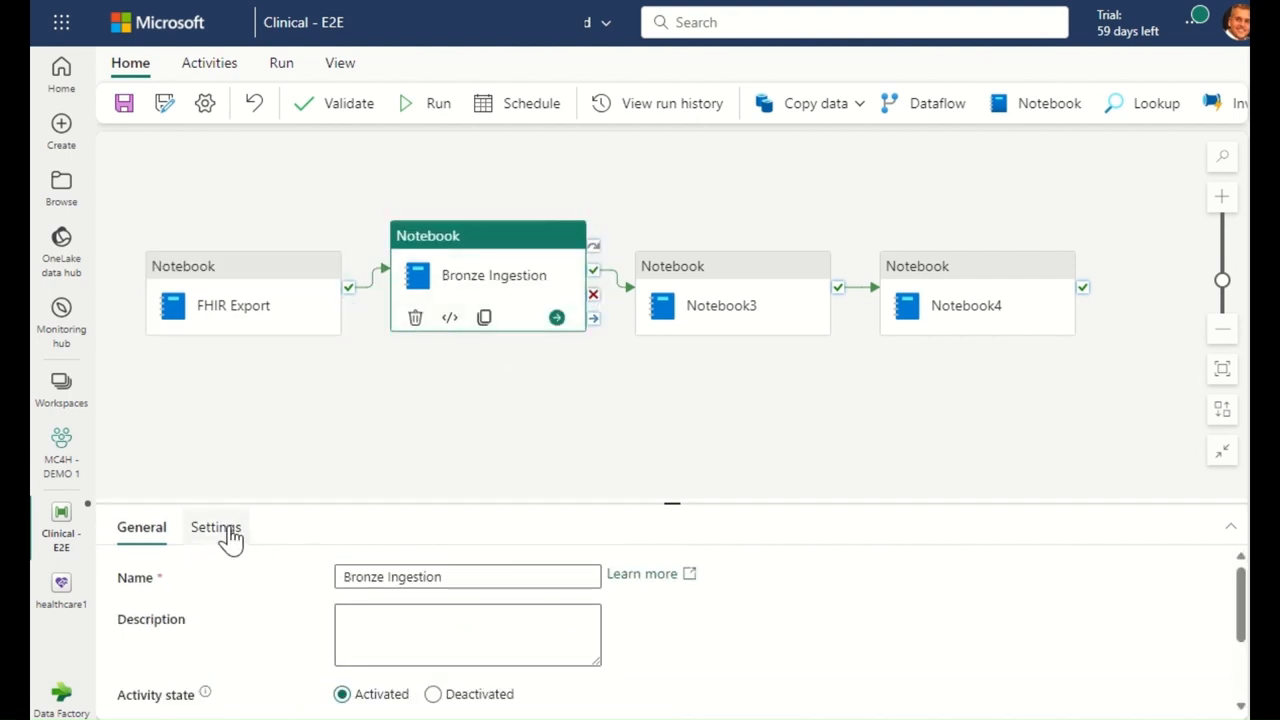
{"action": "left_click", "coordinate": [216, 528]}
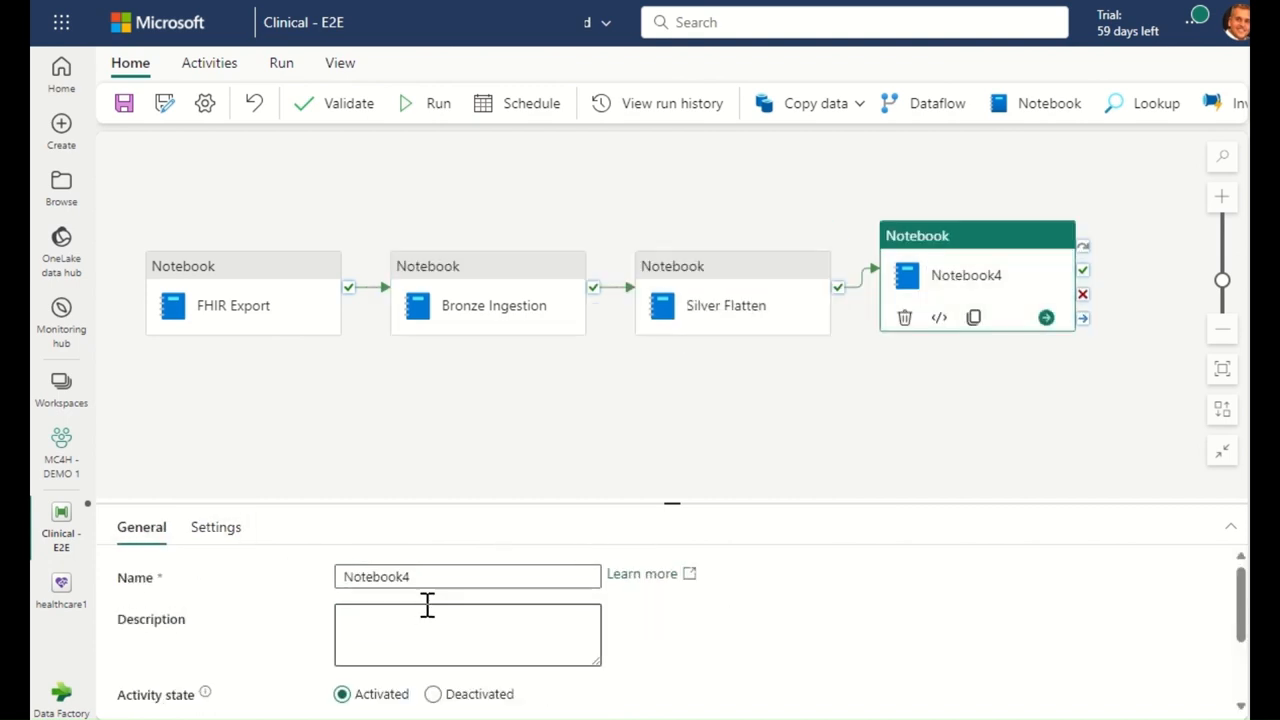
{"action": "left_click", "coordinate": [216, 528]}
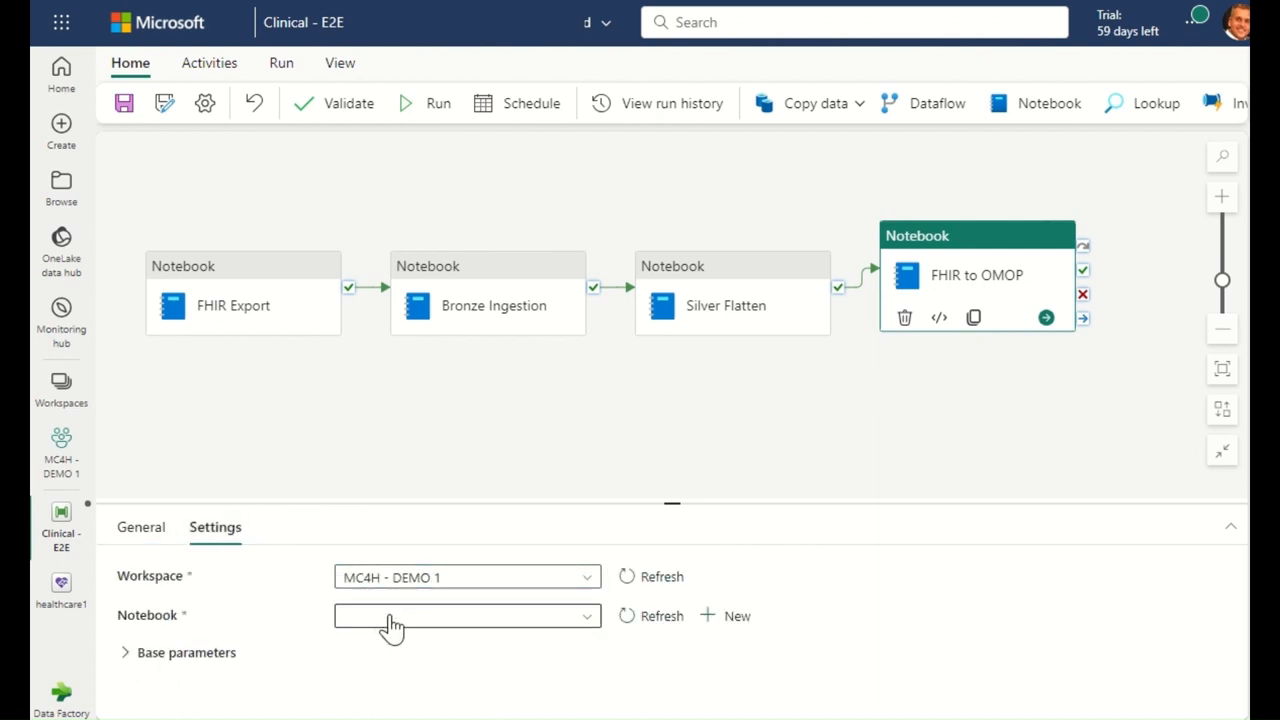
{"action": "left_click", "coordinate": [468, 616]}
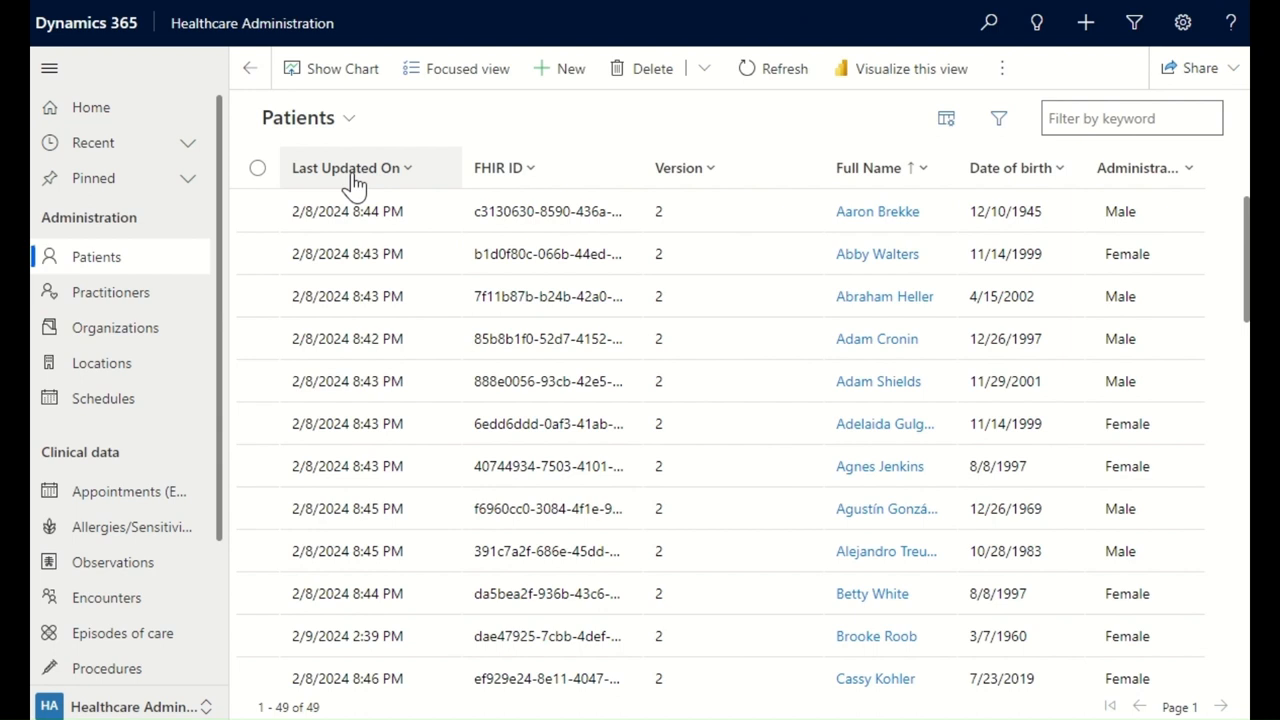
Step: Sort patients by Last Updated On descending and open the most recently updated record
{"action": "left_click", "coordinate": [344, 168]}
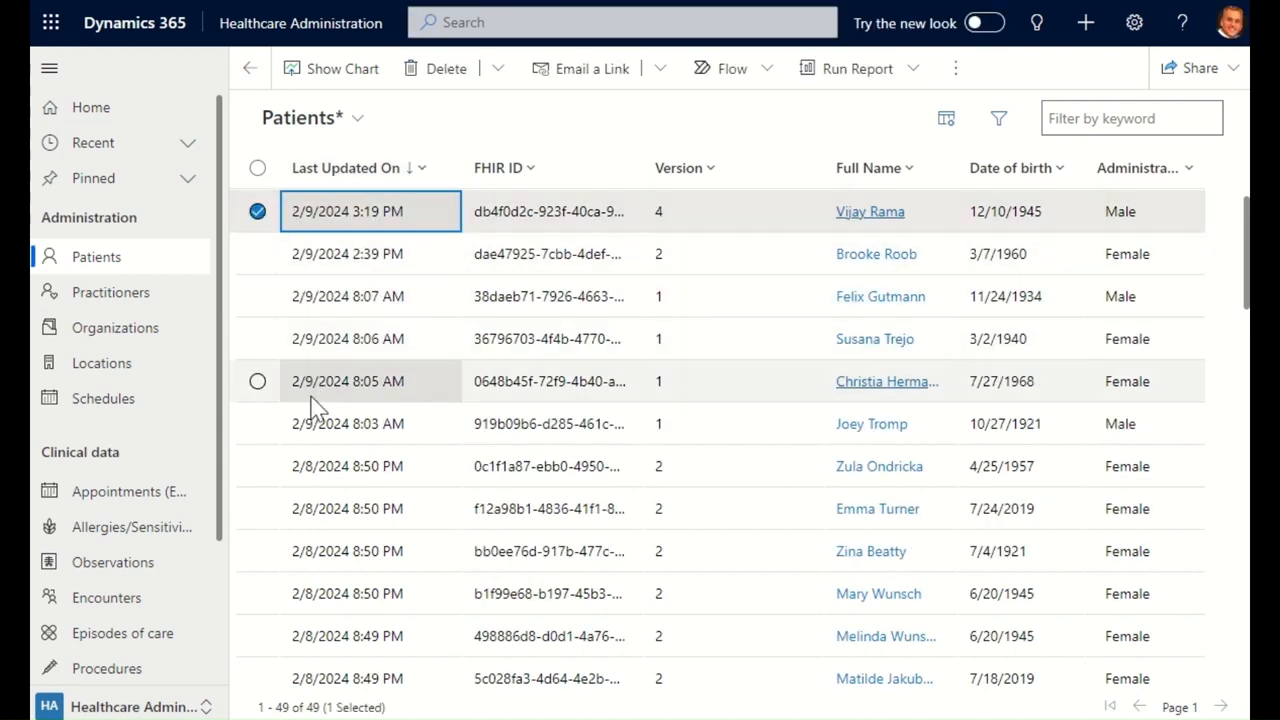
{"action": "left_click", "coordinate": [258, 424]}
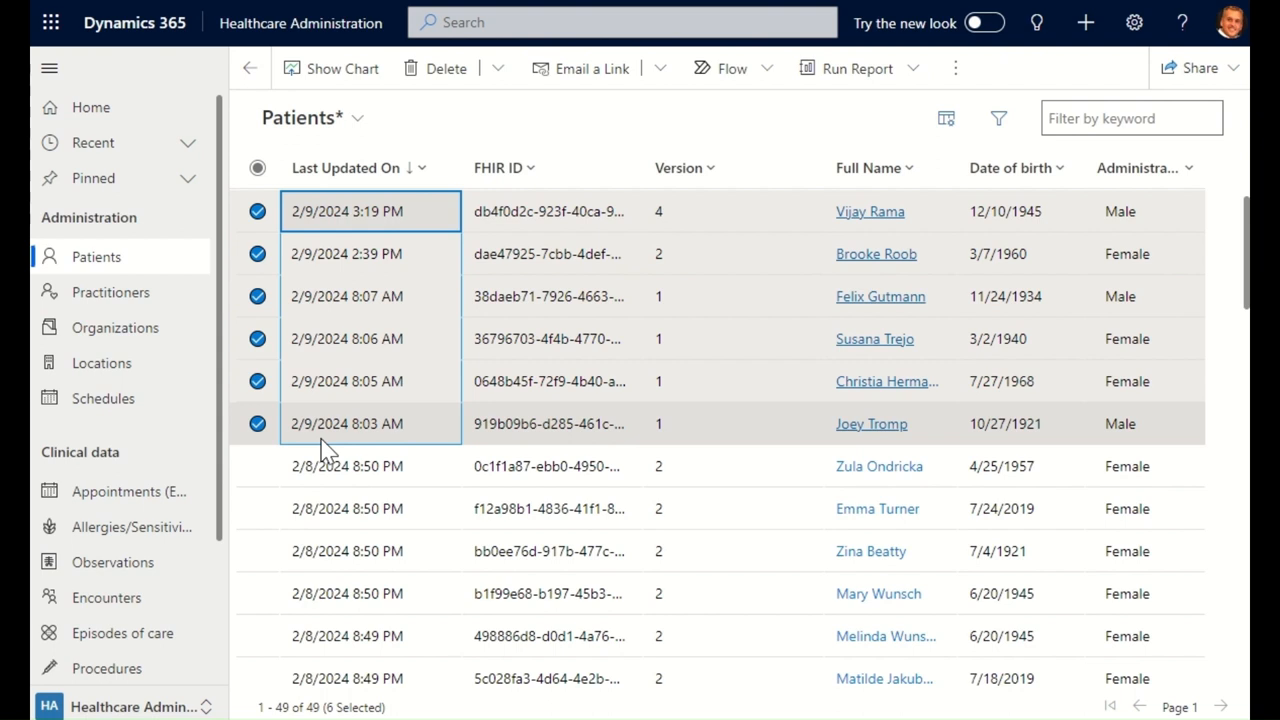
{"action": "left_click", "coordinate": [868, 212]}
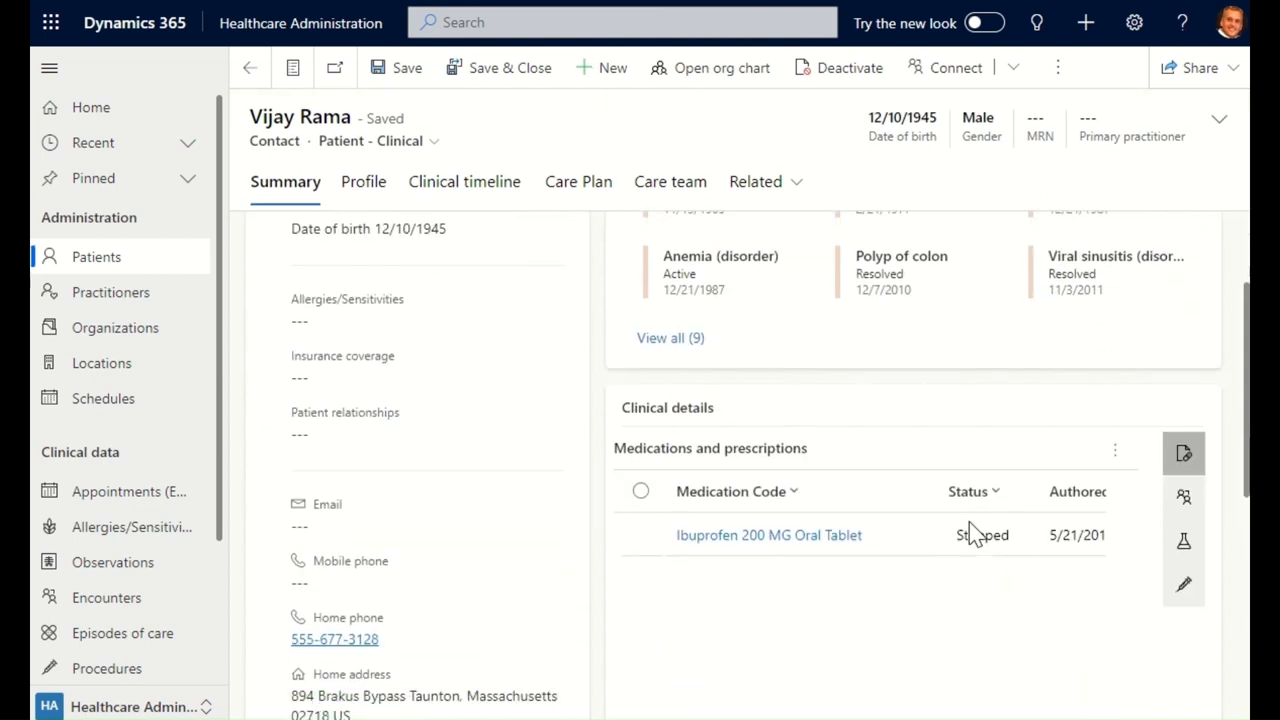
Step: Review the patient's encounters and procedures, then view the Profile details
{"action": "left_click", "coordinate": [1184, 490]}
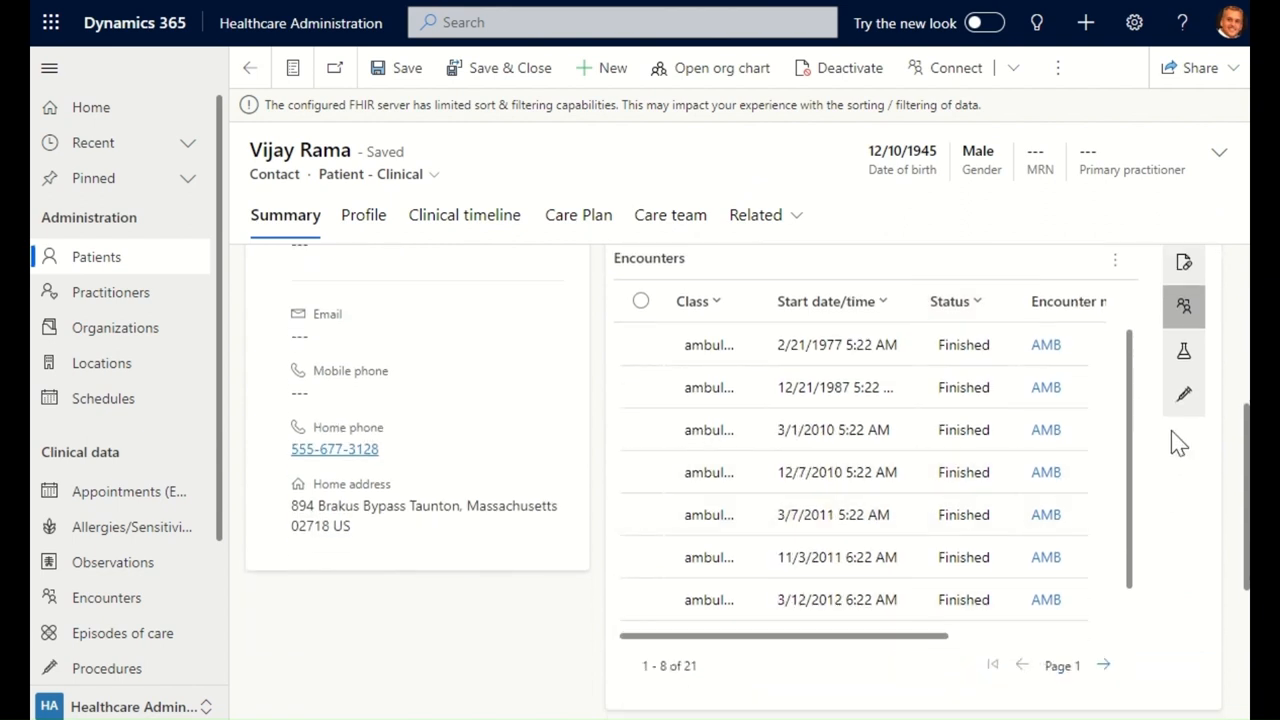
{"action": "left_click", "coordinate": [1184, 392]}
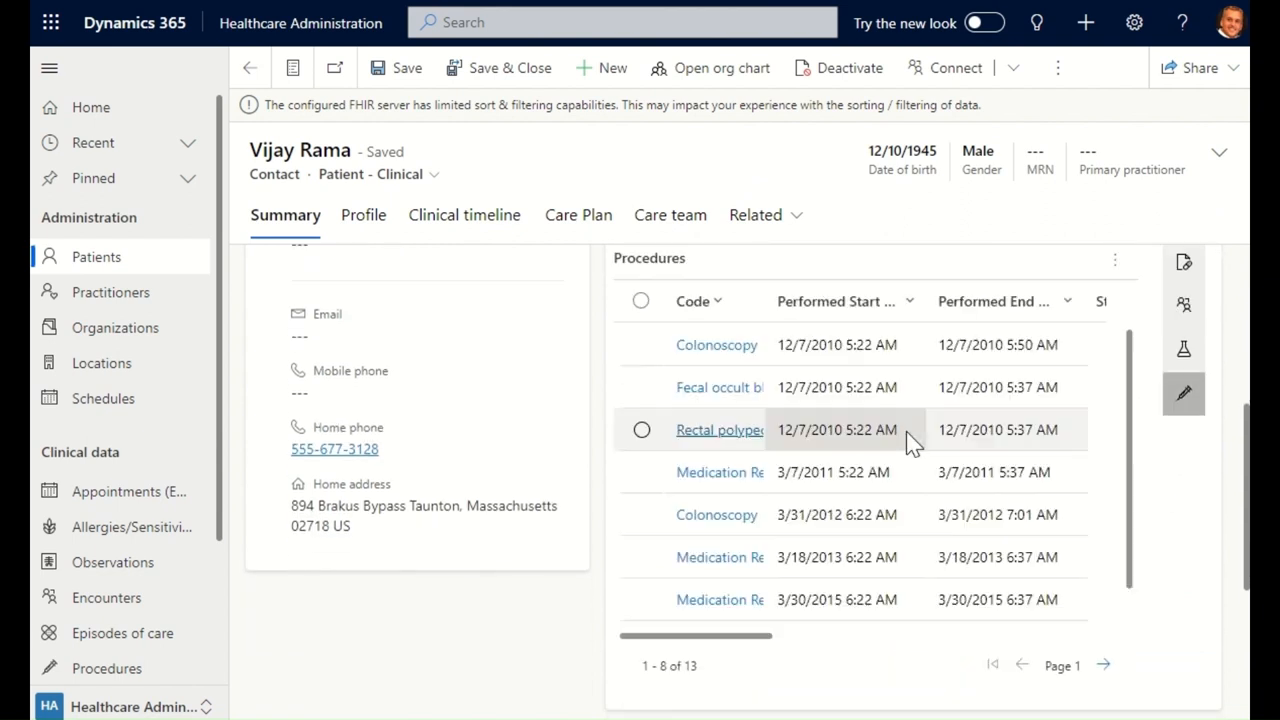
{"action": "left_click", "coordinate": [364, 214]}
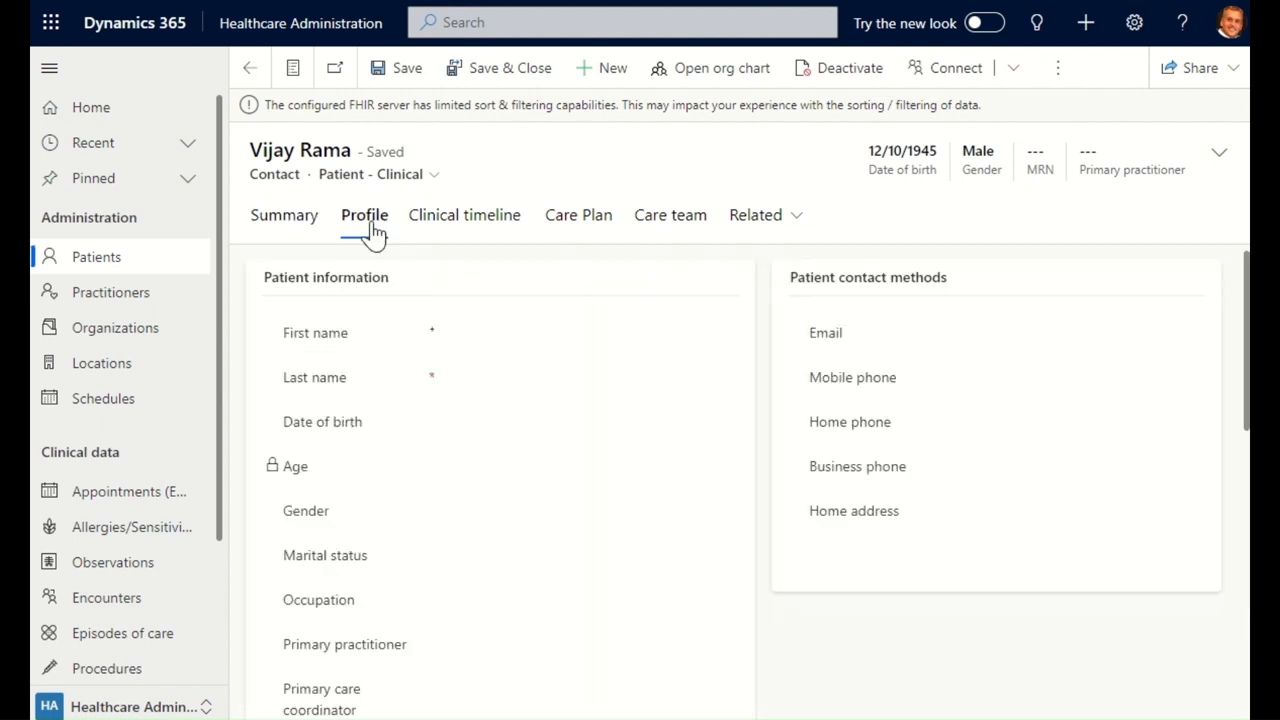
{"action": "left_click", "coordinate": [364, 214]}
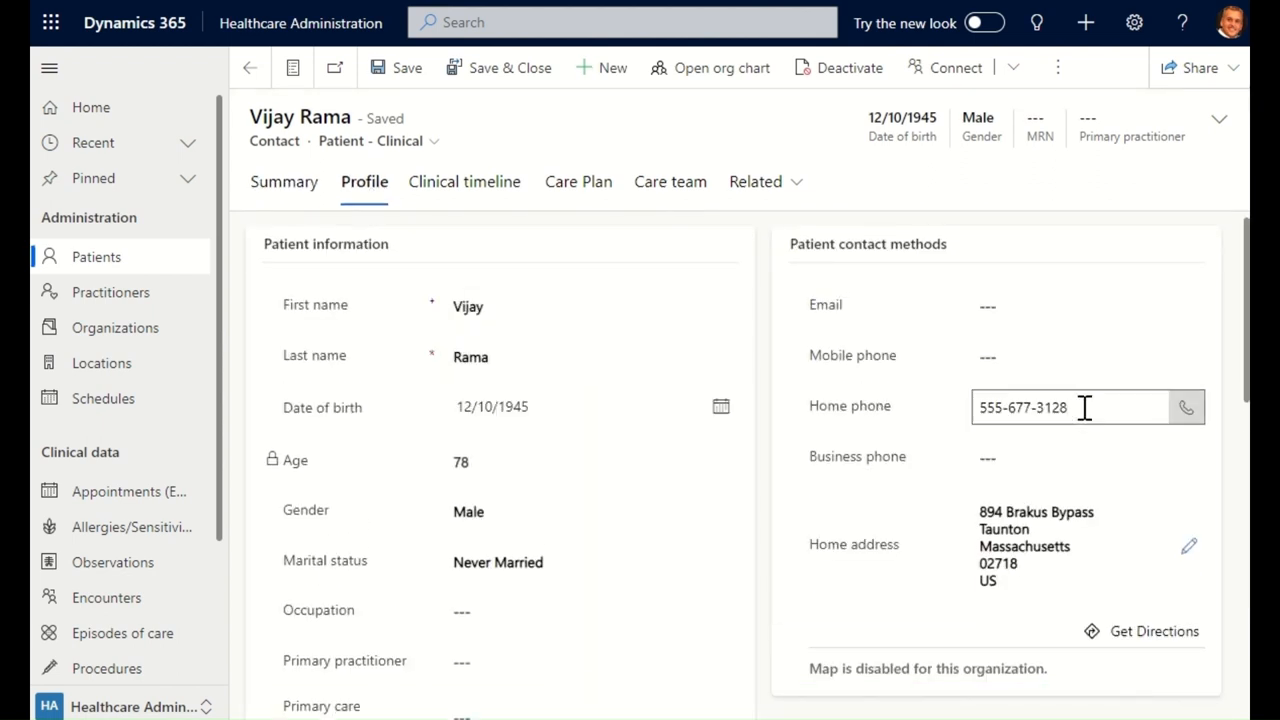
{"action": "left_click", "coordinate": [396, 68]}
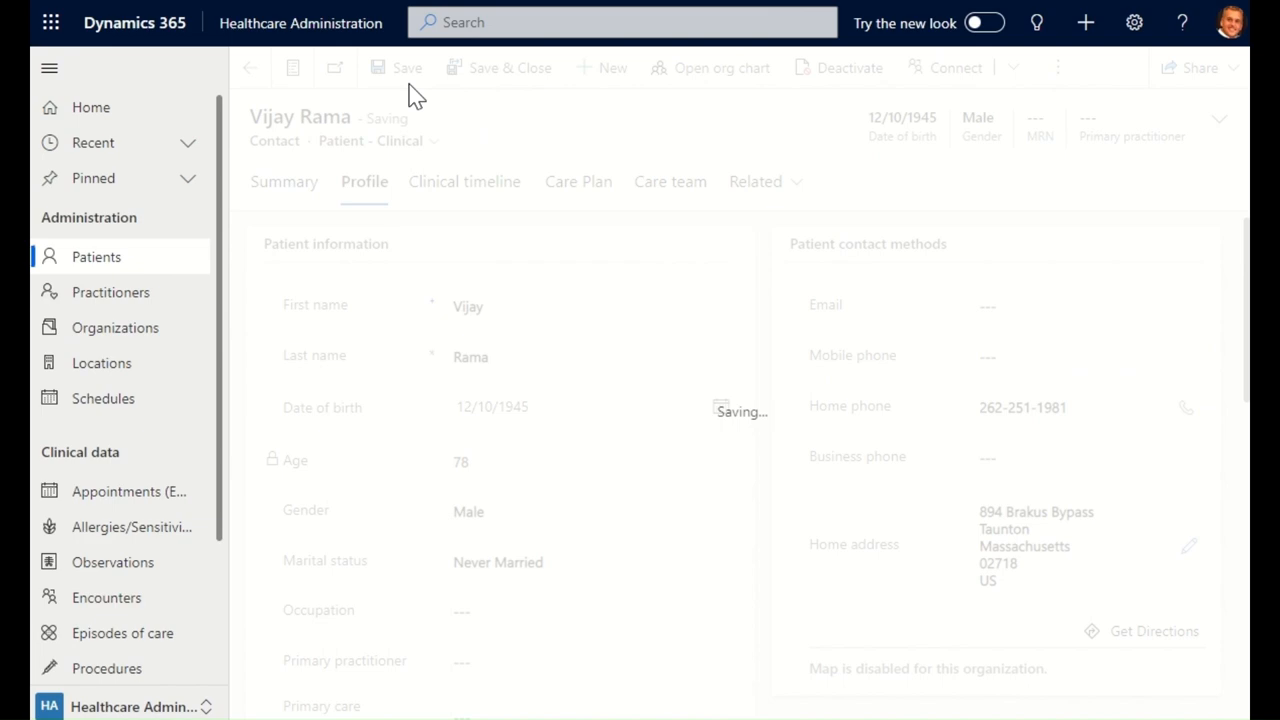
{"action": "left_click", "coordinate": [250, 68]}
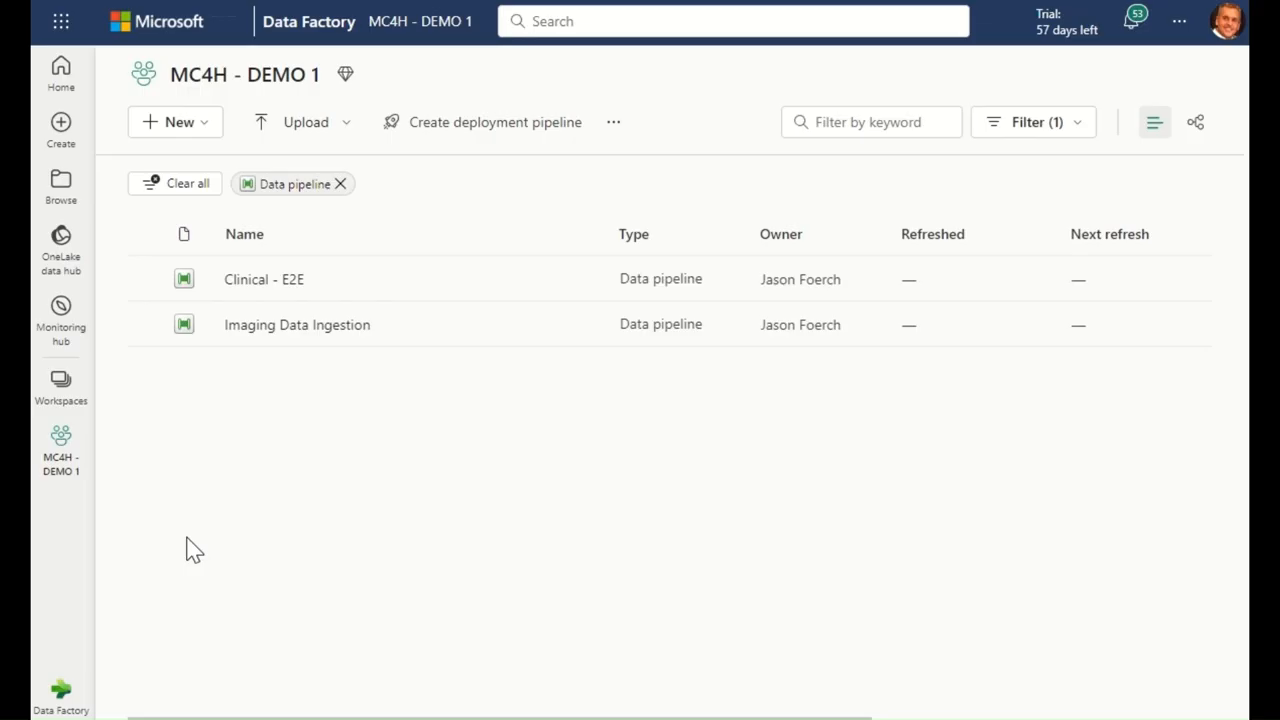
{"action": "mouse_move", "coordinate": [264, 280]}
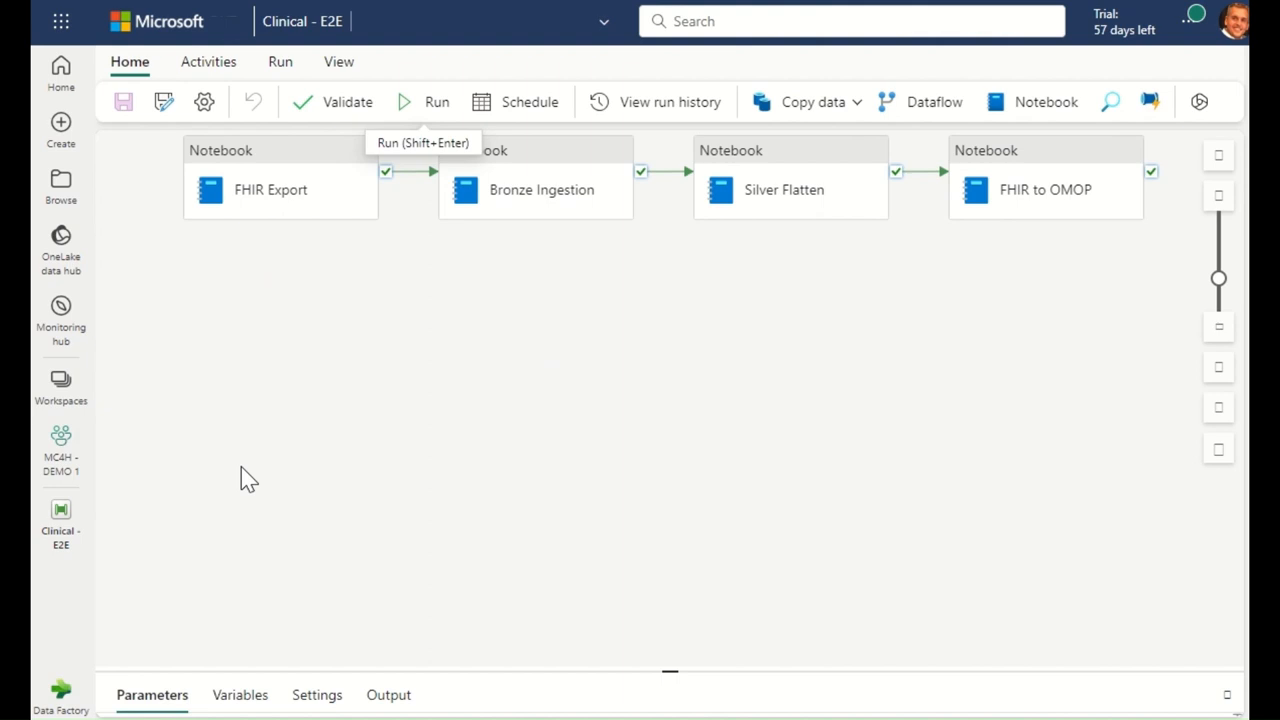
Step: Run the Clinical - E2E pipeline and watch FHIR Export show In progress
{"action": "left_click", "coordinate": [436, 100]}
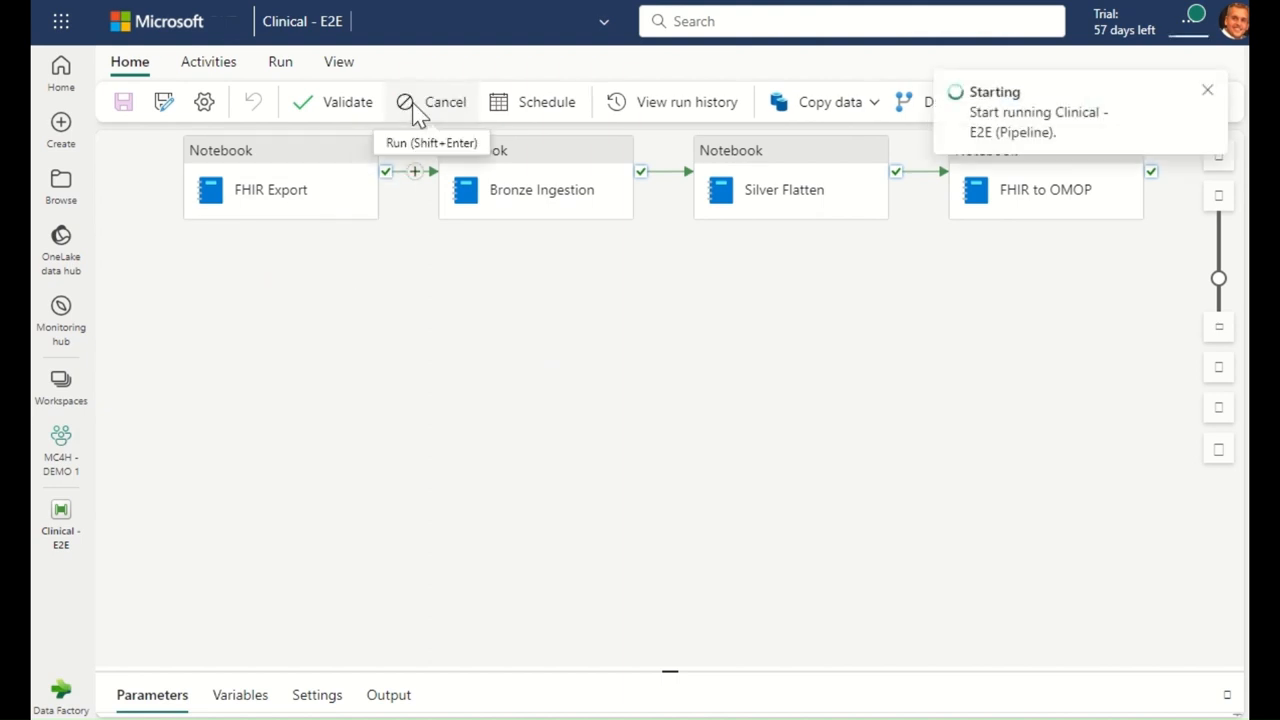
{"action": "left_click", "coordinate": [386, 420]}
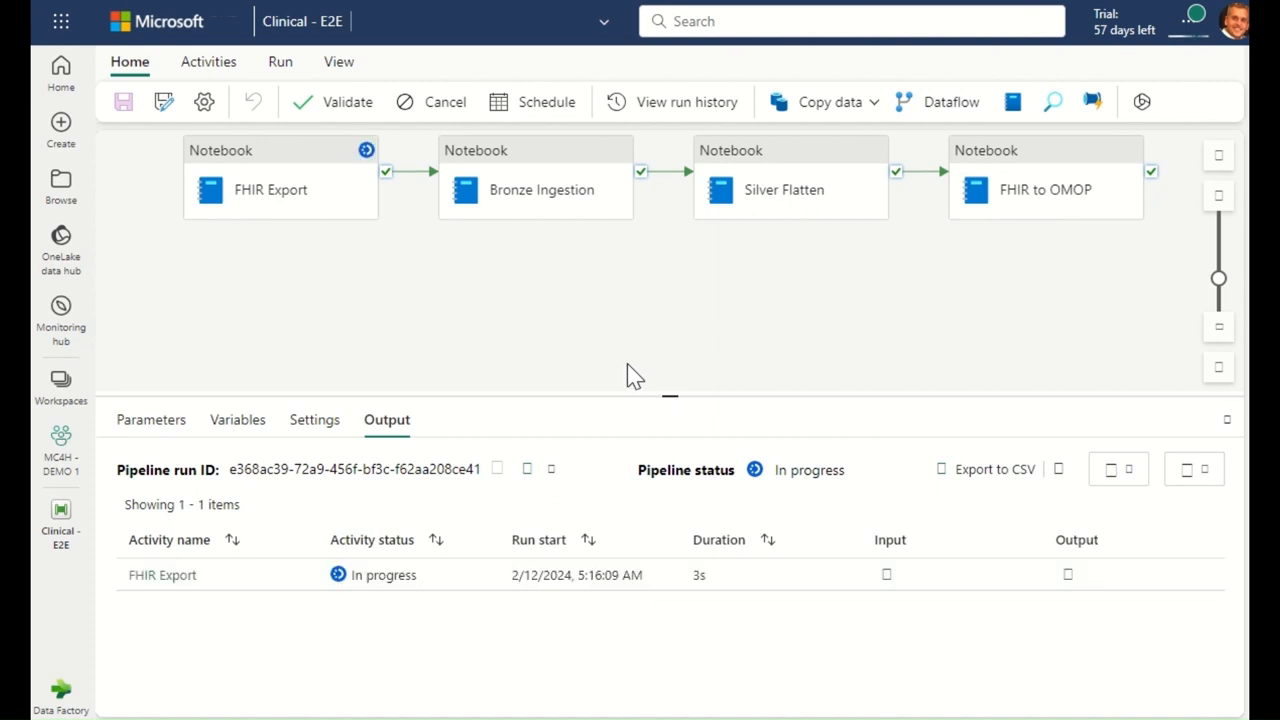
{"action": "mouse_move", "coordinate": [640, 378]}
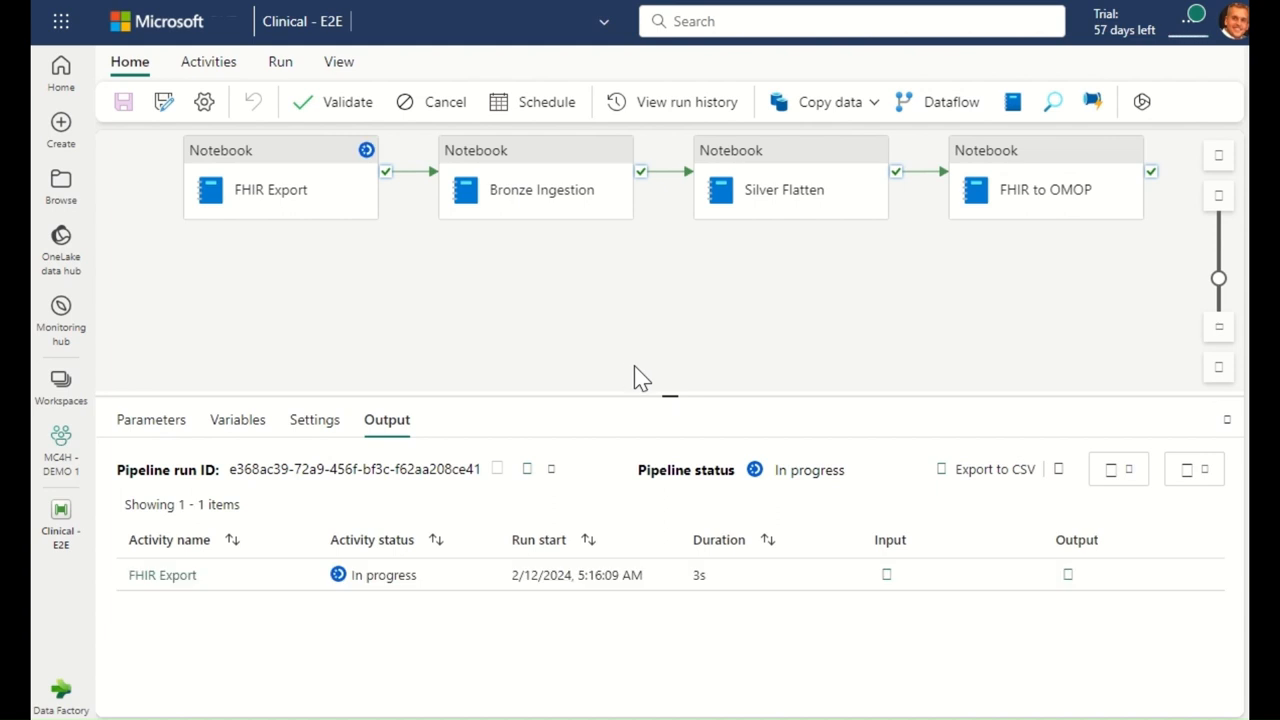
{"action": "mouse_move", "coordinate": [632, 376]}
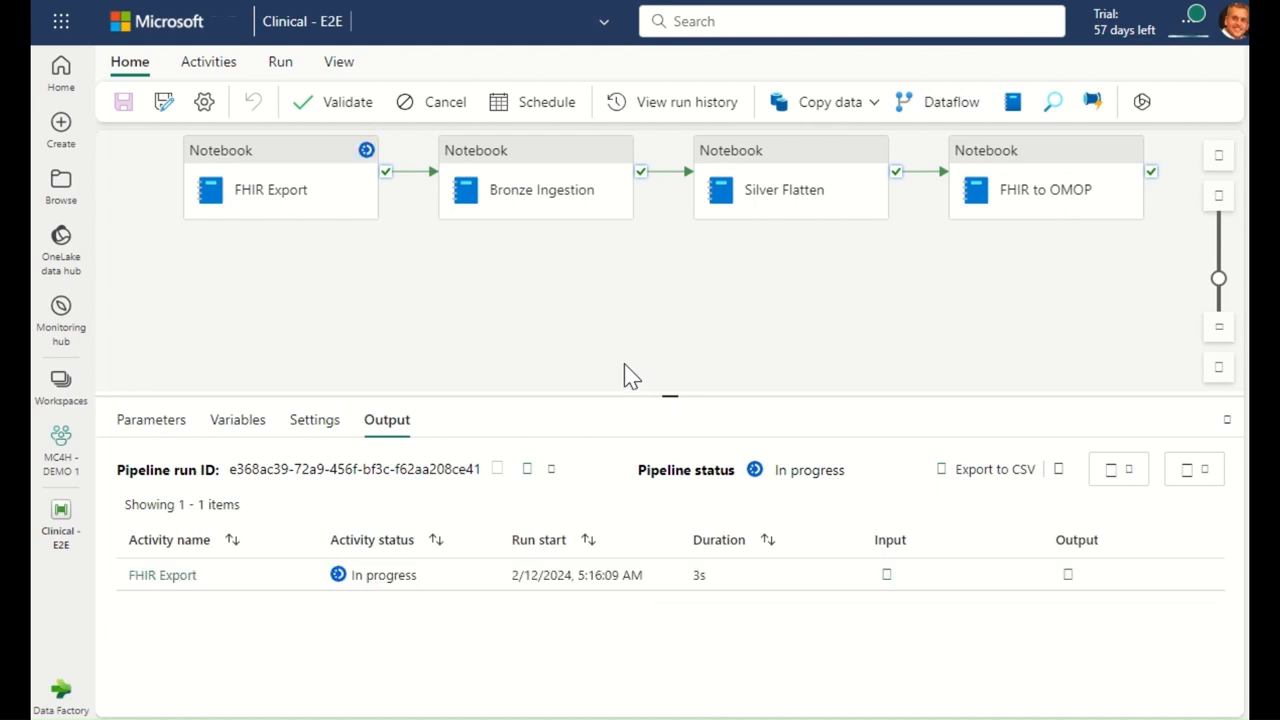
{"action": "mouse_move", "coordinate": [640, 378]}
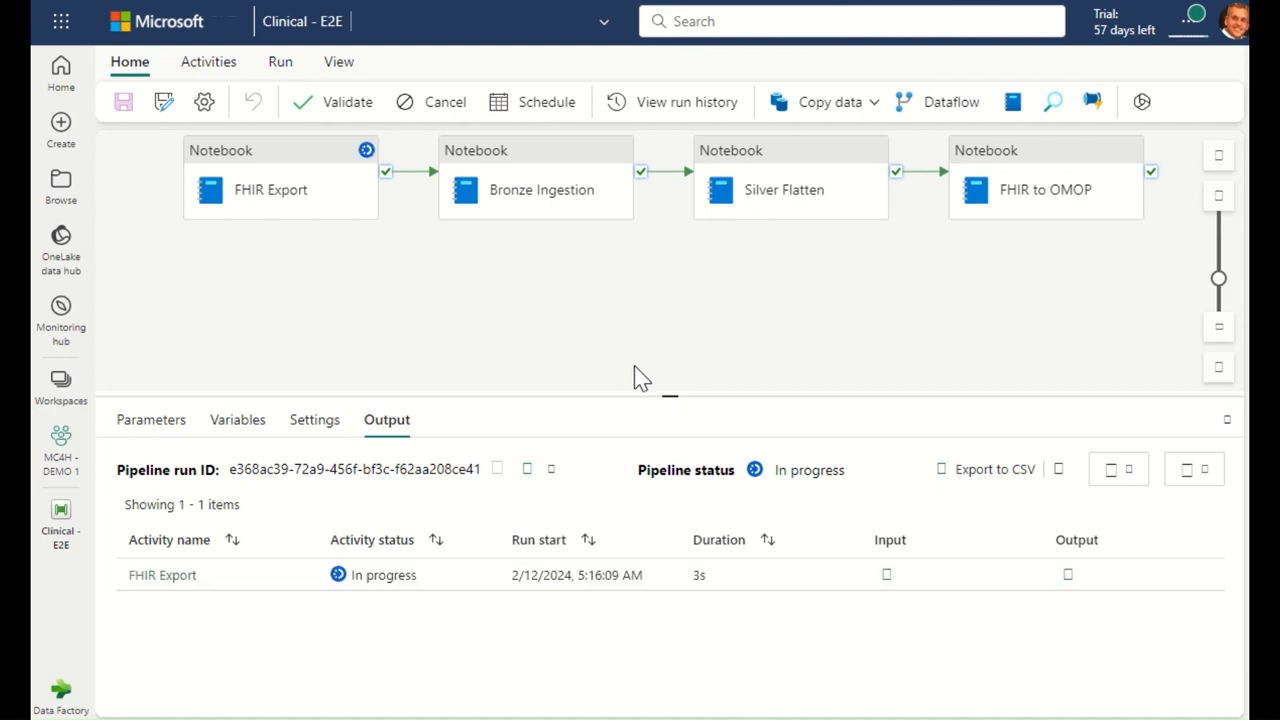
{"action": "mouse_move", "coordinate": [632, 376]}
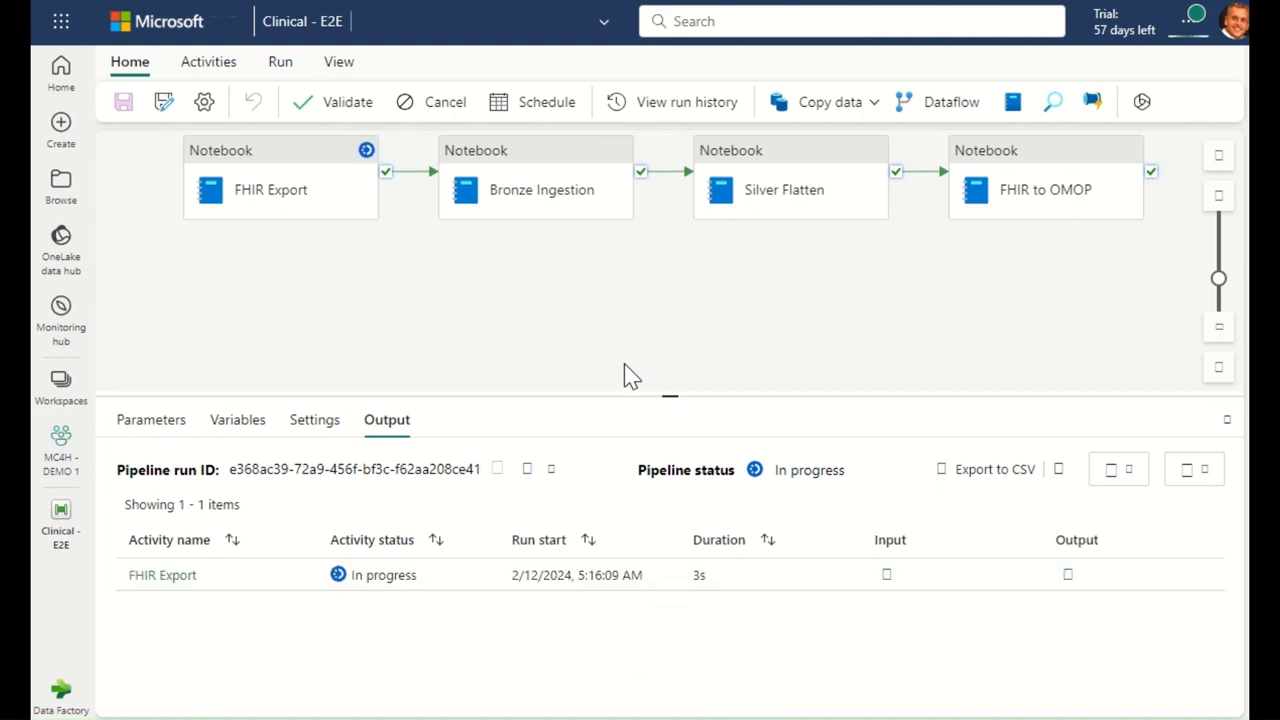
{"action": "mouse_move", "coordinate": [640, 378]}
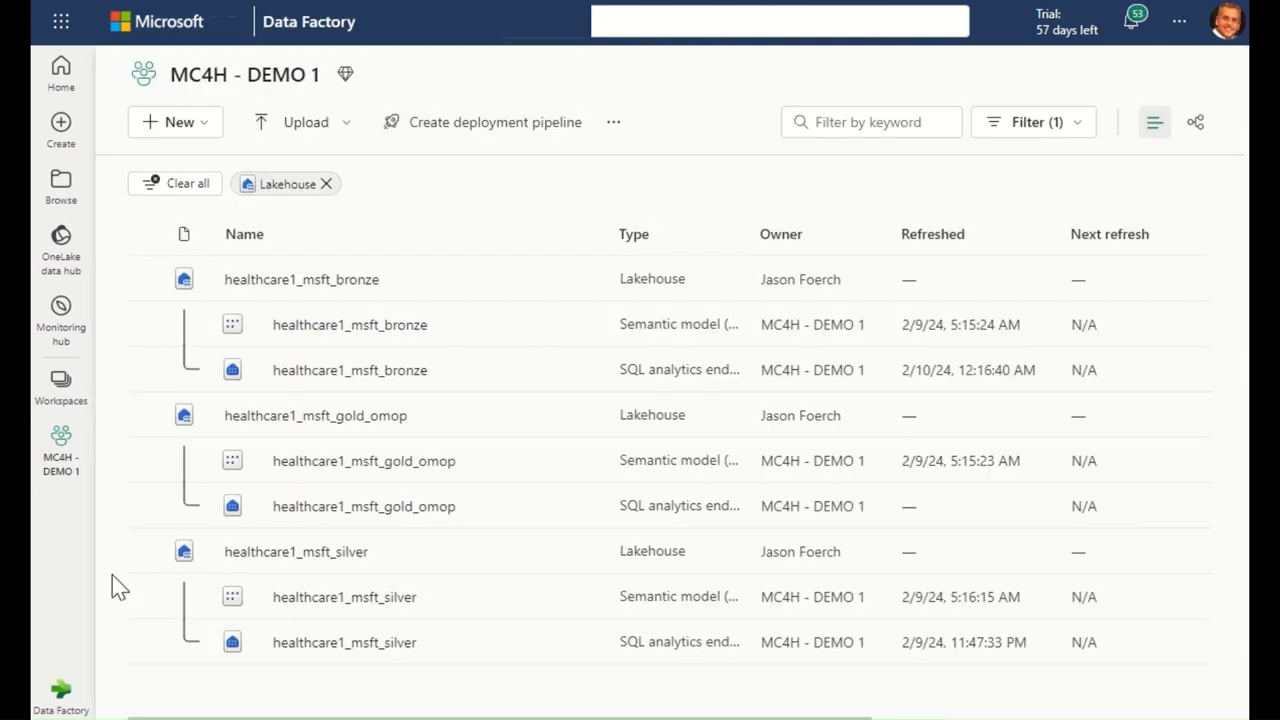
{"action": "mouse_move", "coordinate": [320, 324]}
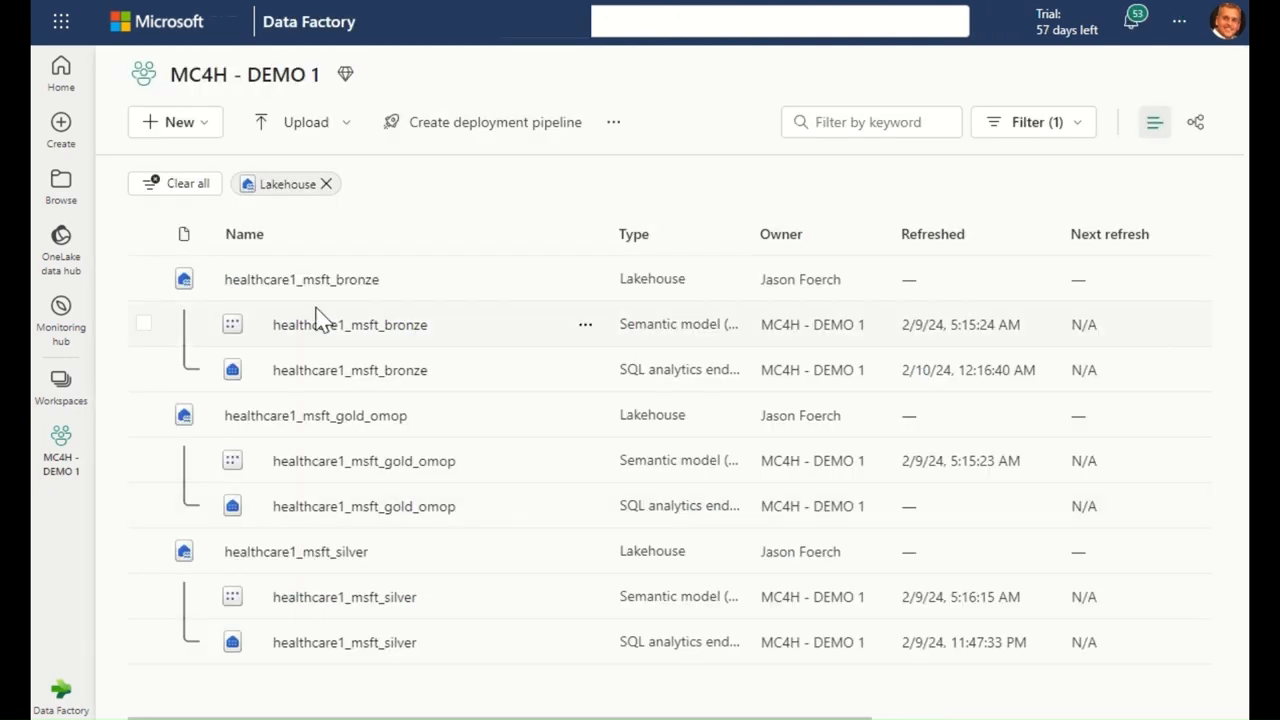
Step: Open the healthcare1_msft_bronze lakehouse's DICOM files and bring up its view choices
{"action": "left_click", "coordinate": [300, 280]}
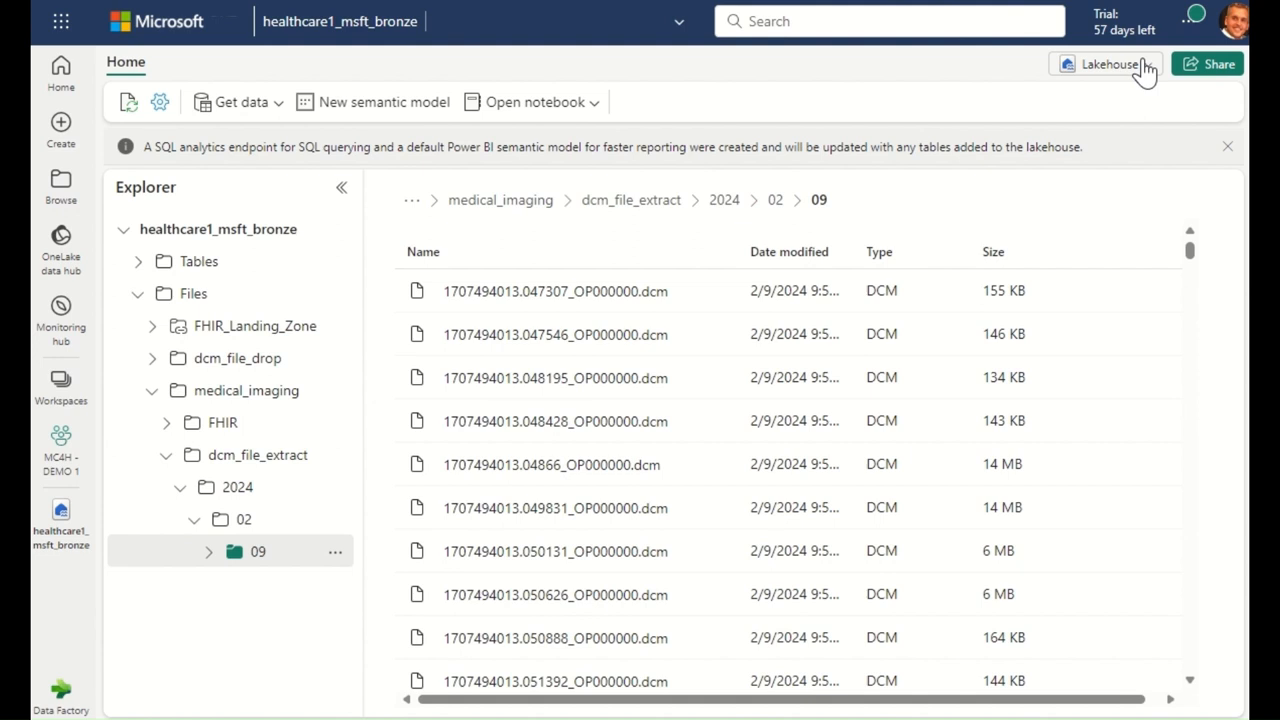
{"action": "left_click", "coordinate": [1106, 62]}
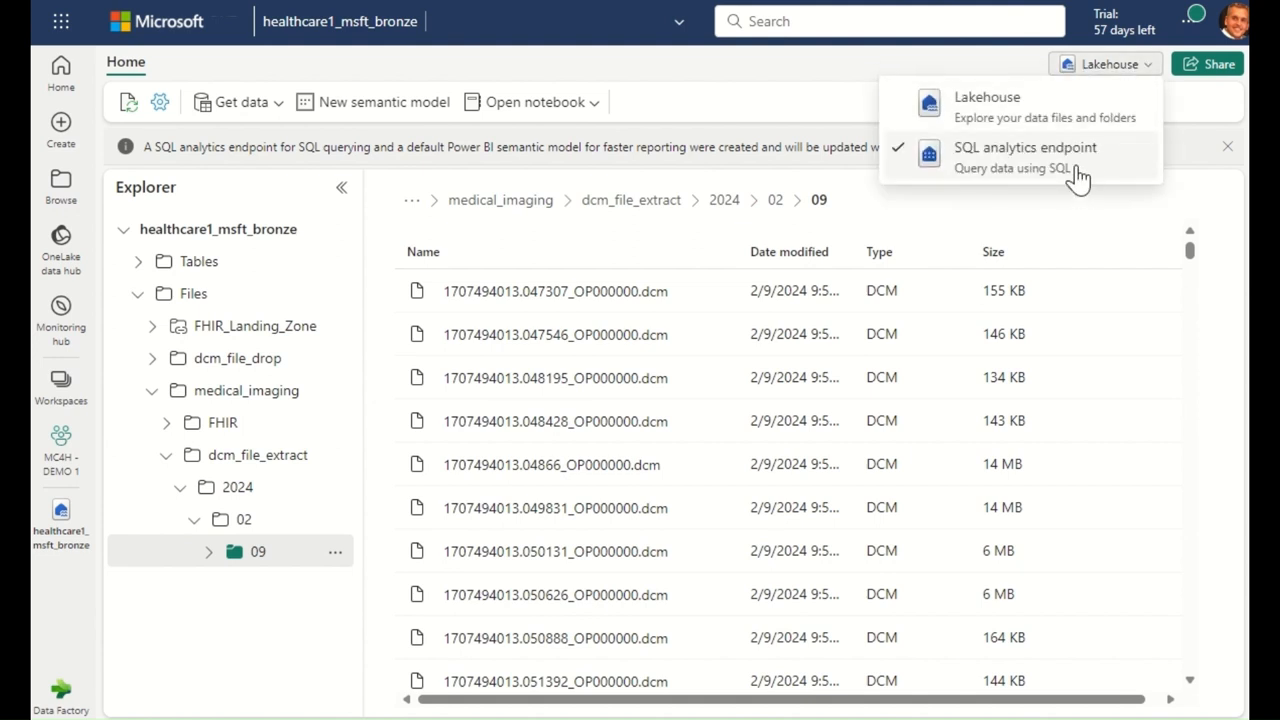
Step: Switch to the SQL analytics endpoint and preview the dicom imaging table's metadata
{"action": "left_click", "coordinate": [1024, 148]}
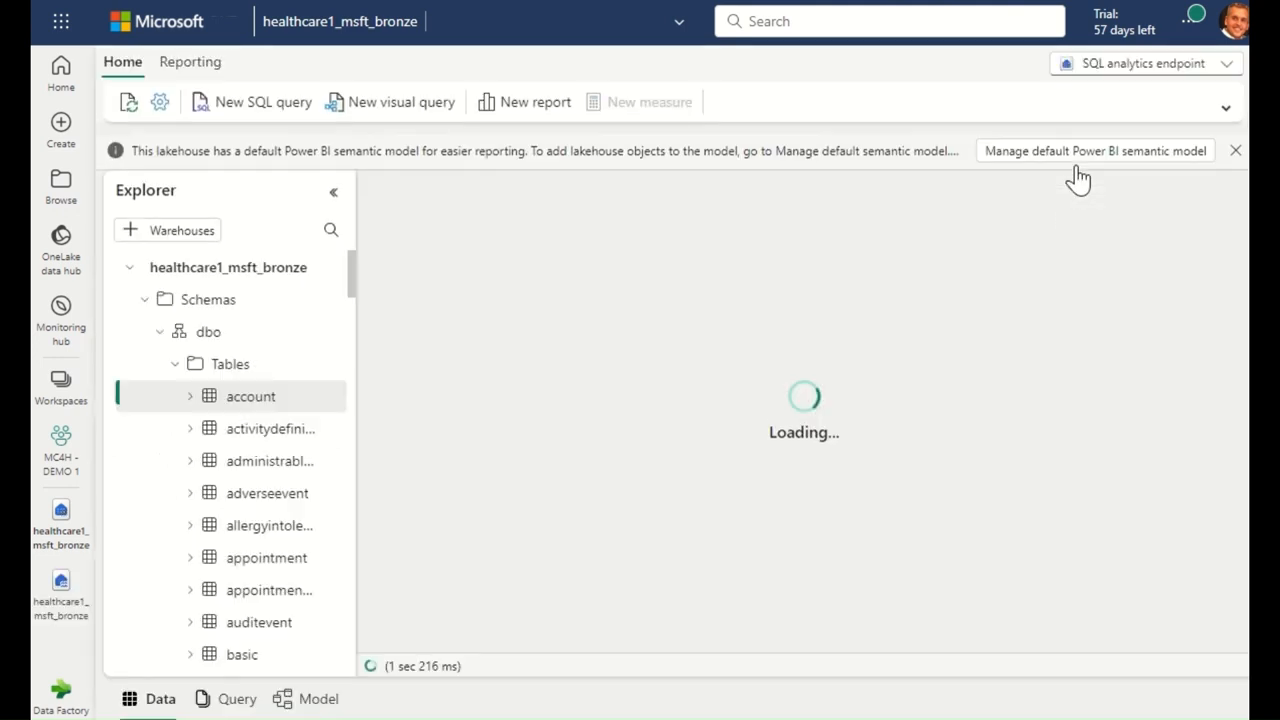
{"action": "type", "text": "dicom"}
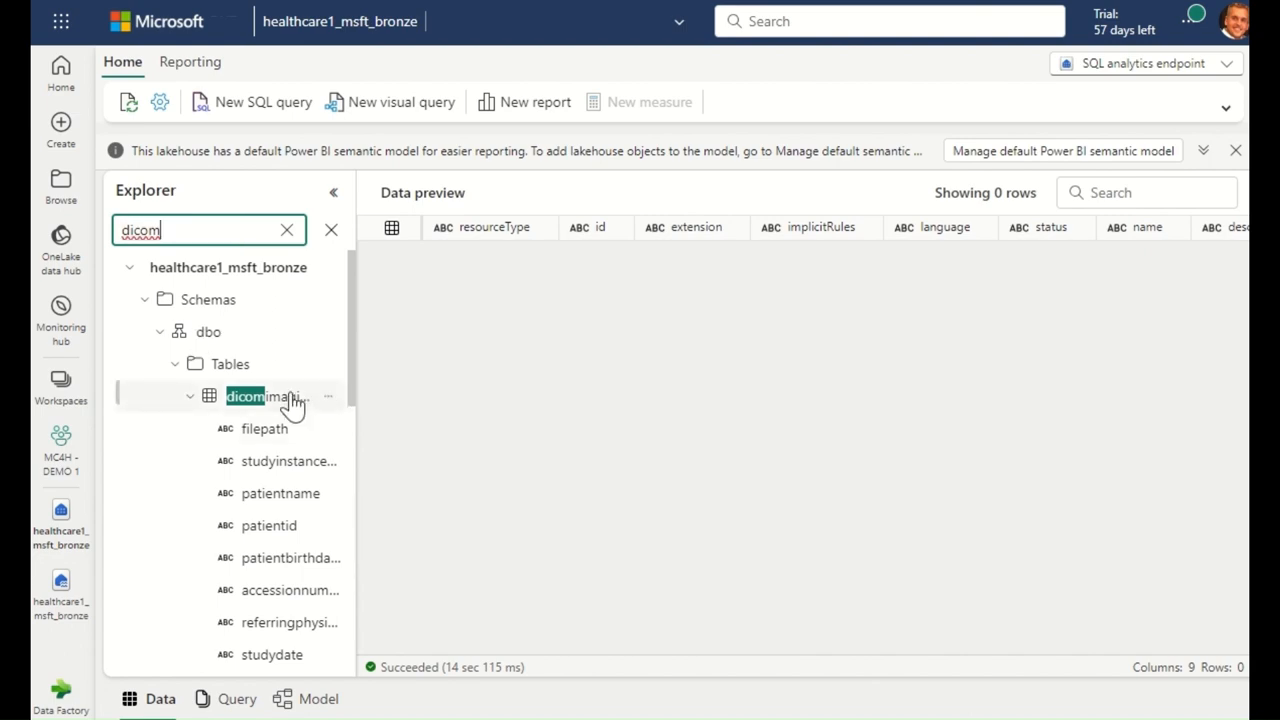
{"action": "left_click", "coordinate": [244, 396]}
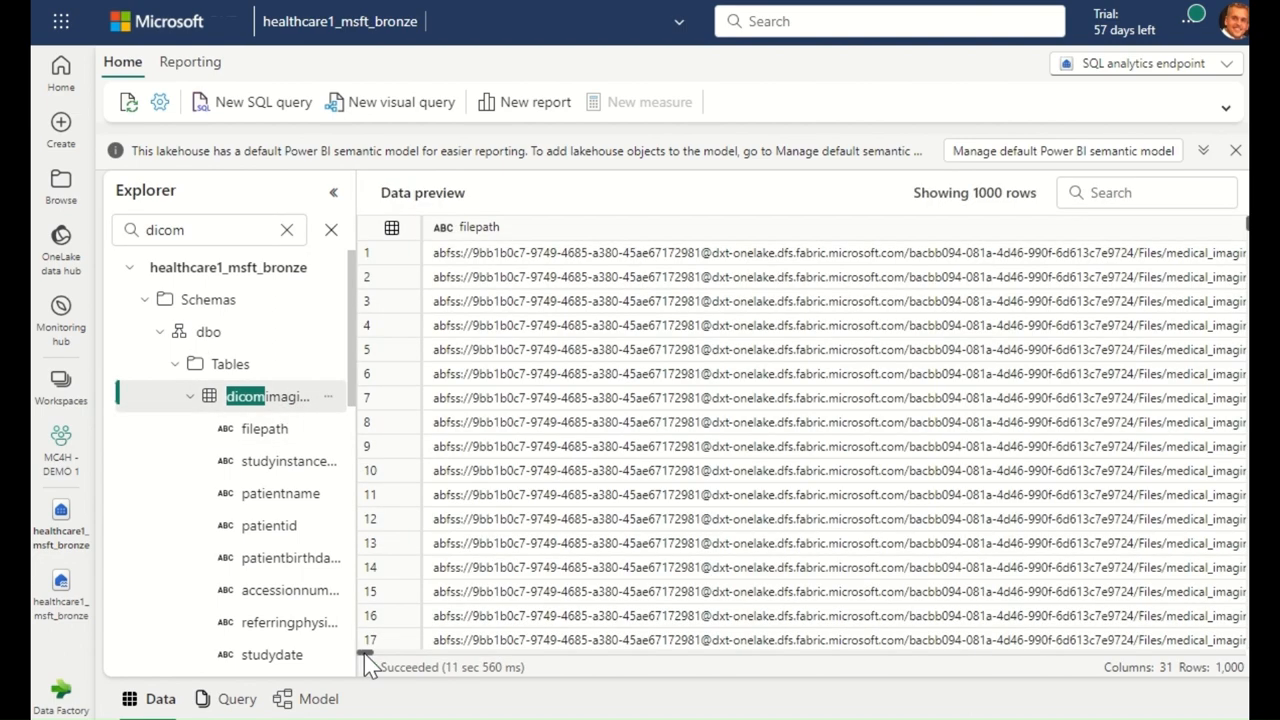
{"action": "scroll", "scroll_direction": "right", "scroll_amount": 3}
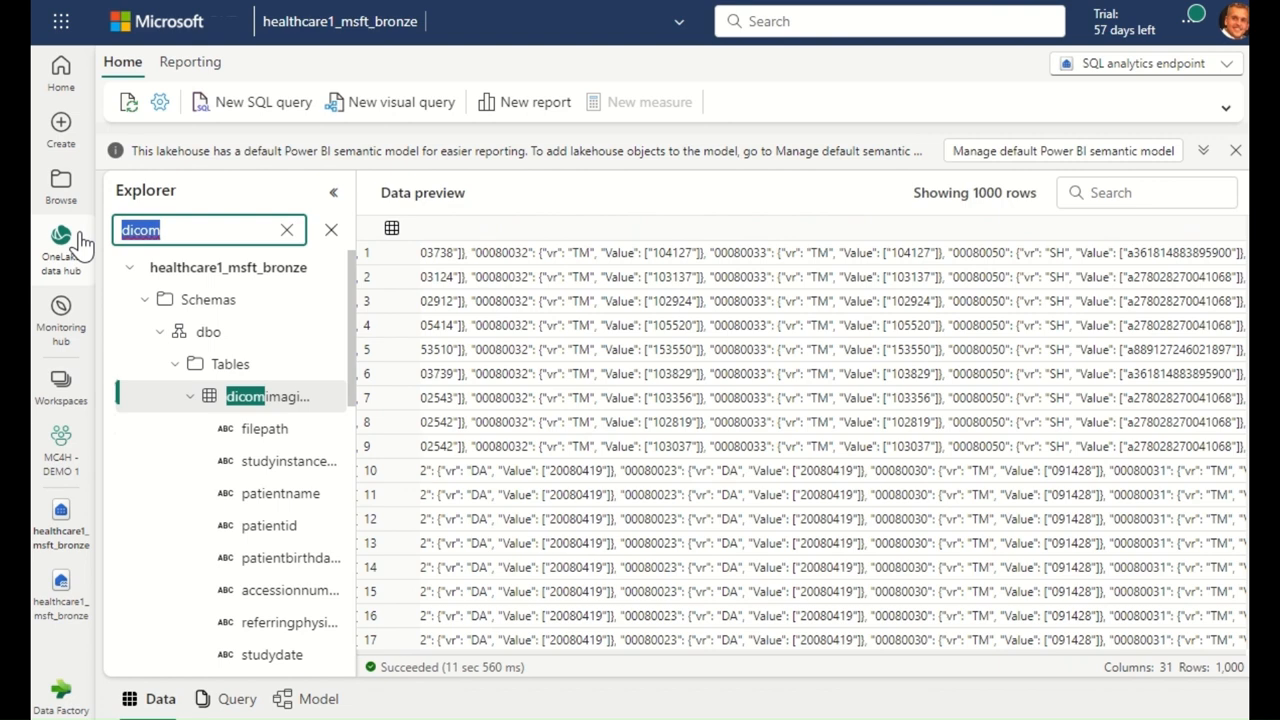
Step: Preview the imagingstudy table's 55 rows, scrolling across its columns
{"action": "type", "text": "imagingstu"}
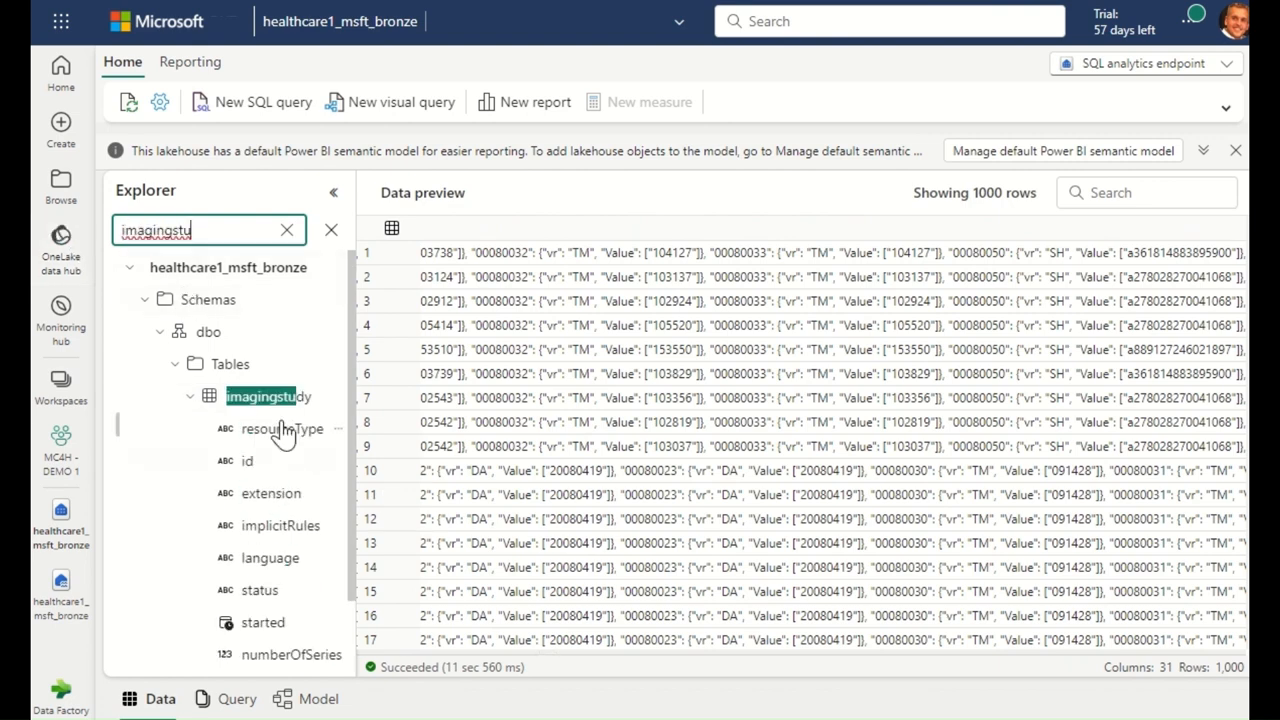
{"action": "left_click", "coordinate": [260, 396]}
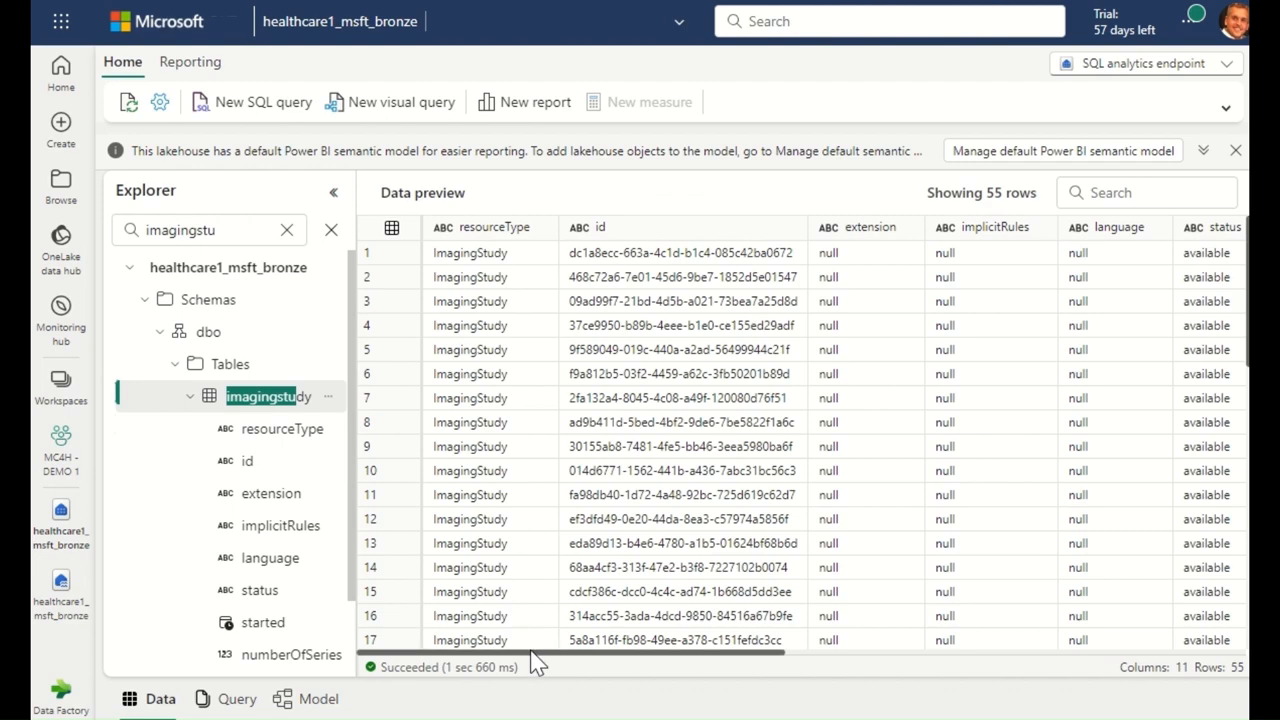
{"action": "scroll", "scroll_direction": "right", "scroll_amount": 3}
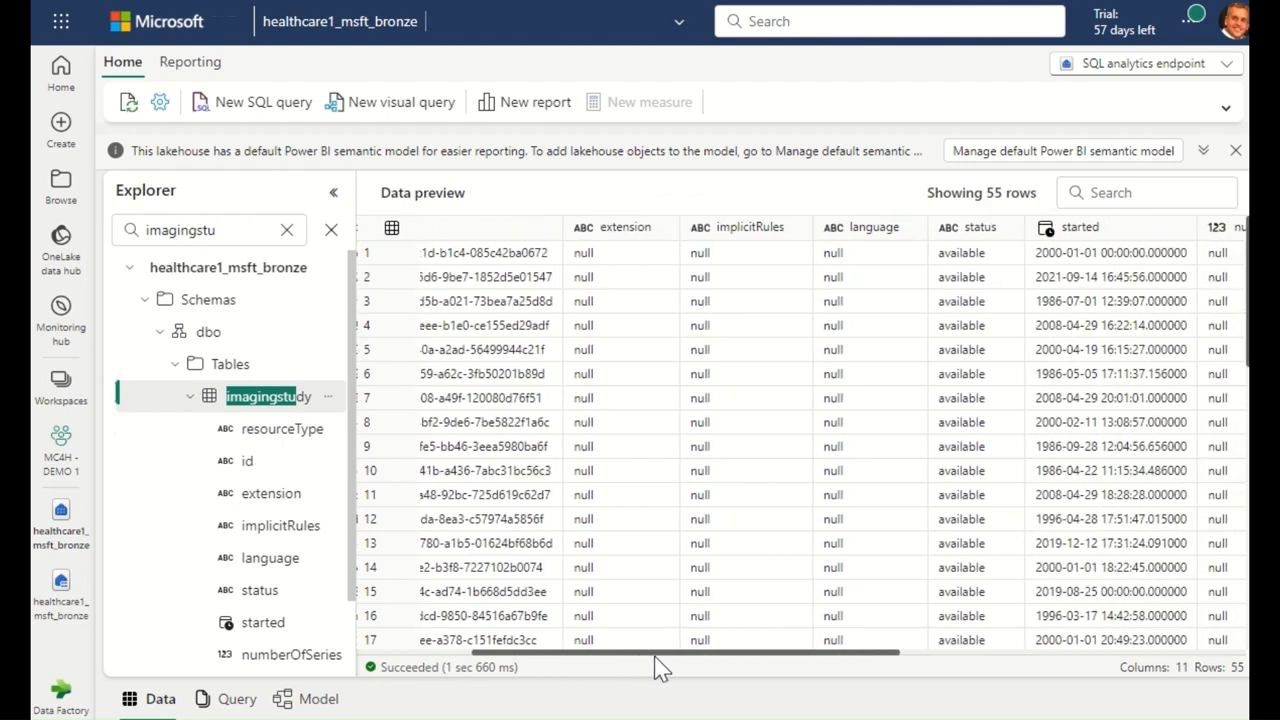
{"action": "left_click_drag", "start_coordinate": [660, 652], "coordinate": [850, 652]}
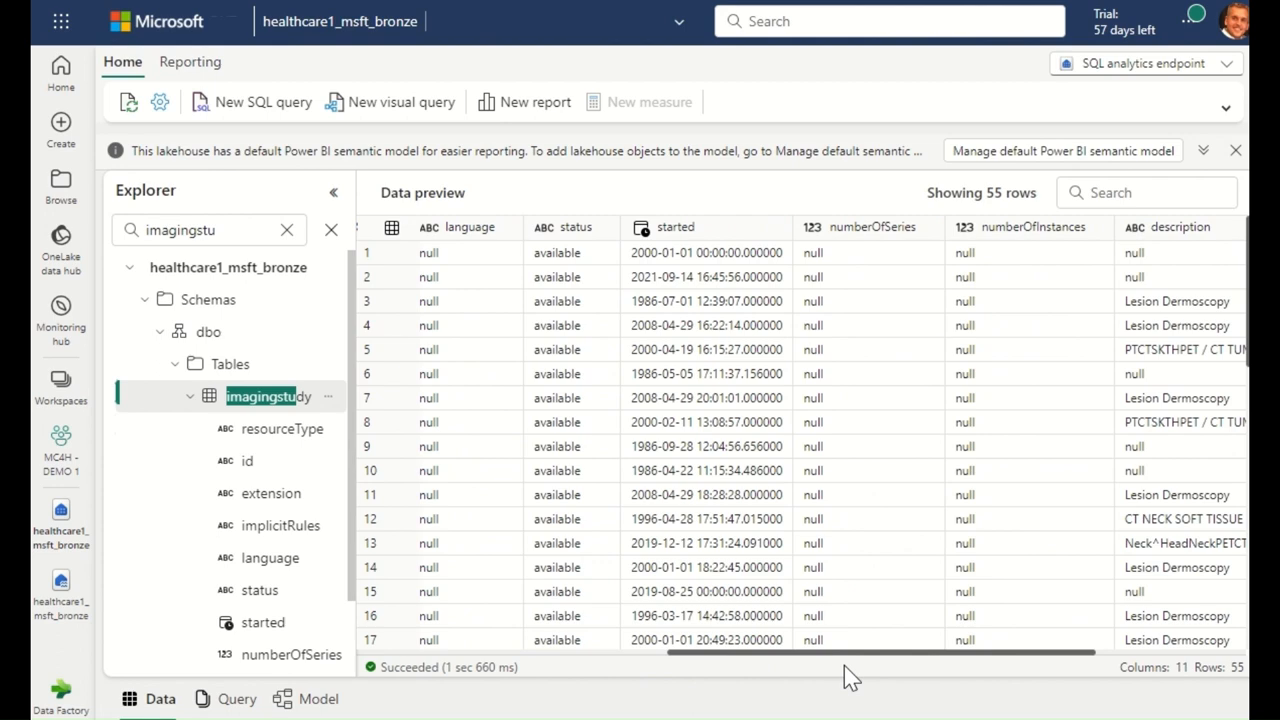
{"action": "scroll", "scroll_direction": "right", "scroll_amount": 3}
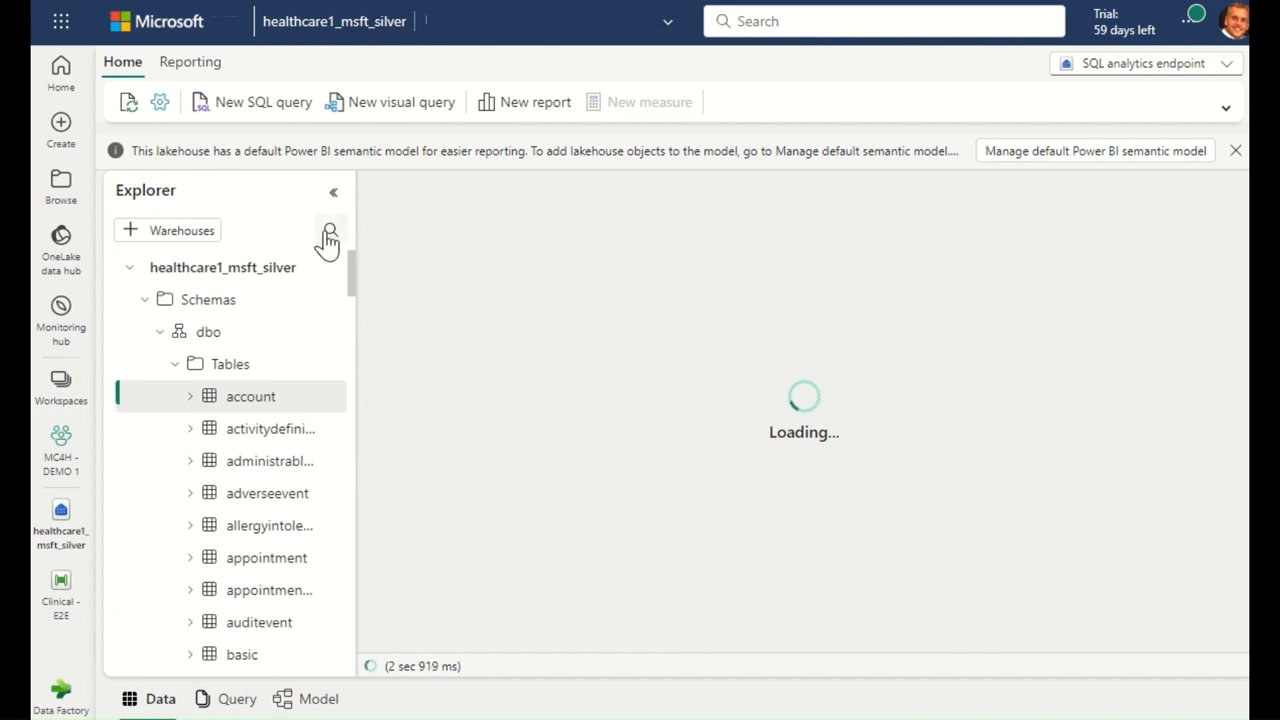
Step: Preview the silver patient table and run a query of patient ids with last-updated times
{"action": "type", "text": "patient"}
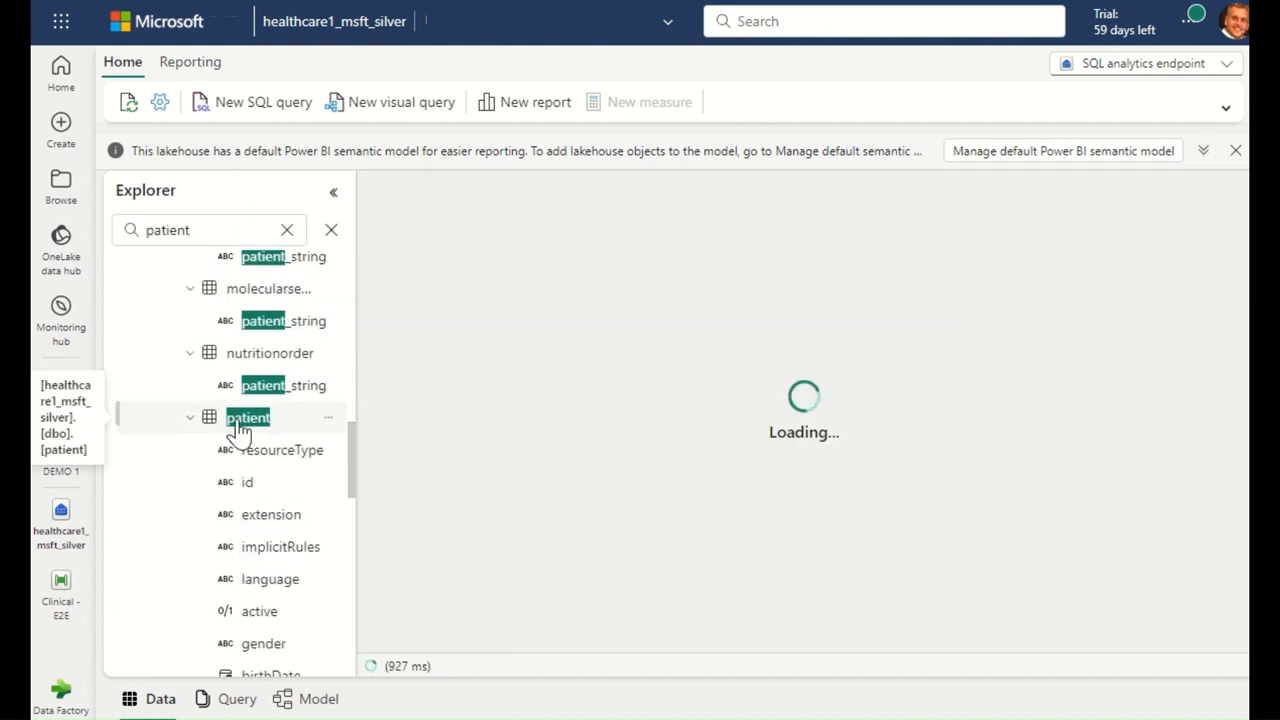
{"action": "left_click", "coordinate": [248, 418]}
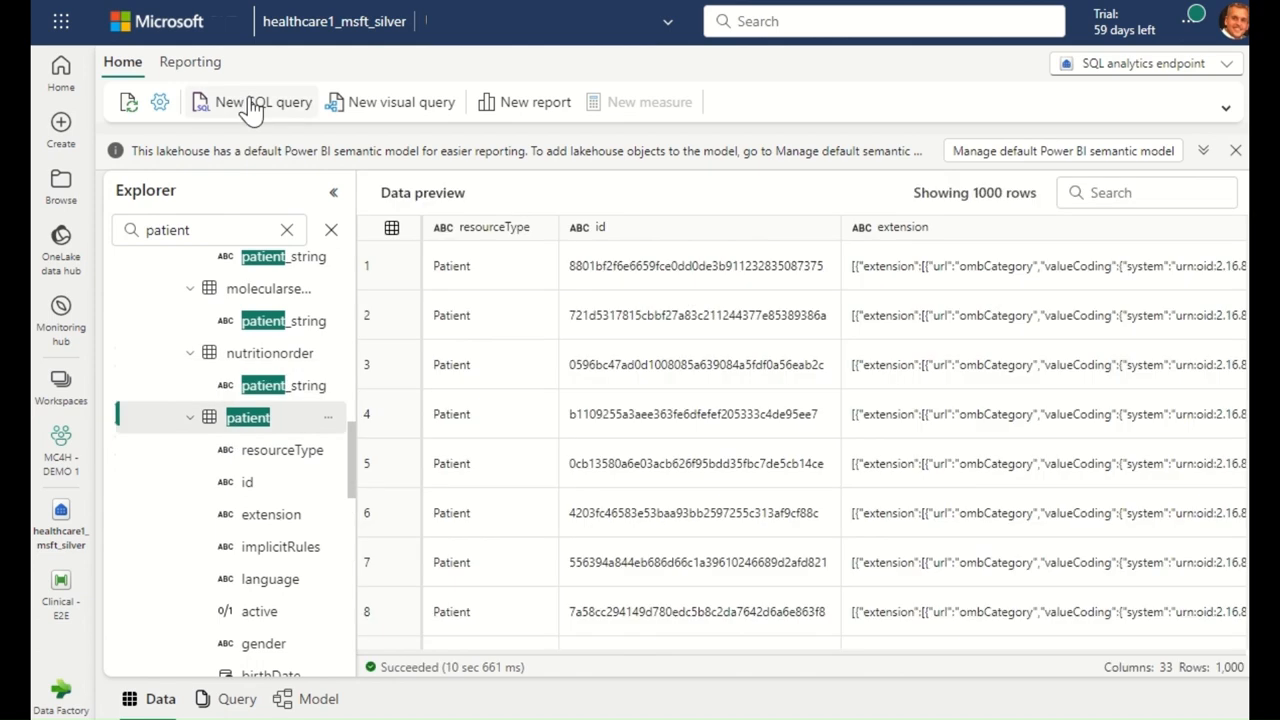
{"action": "left_click", "coordinate": [250, 102]}
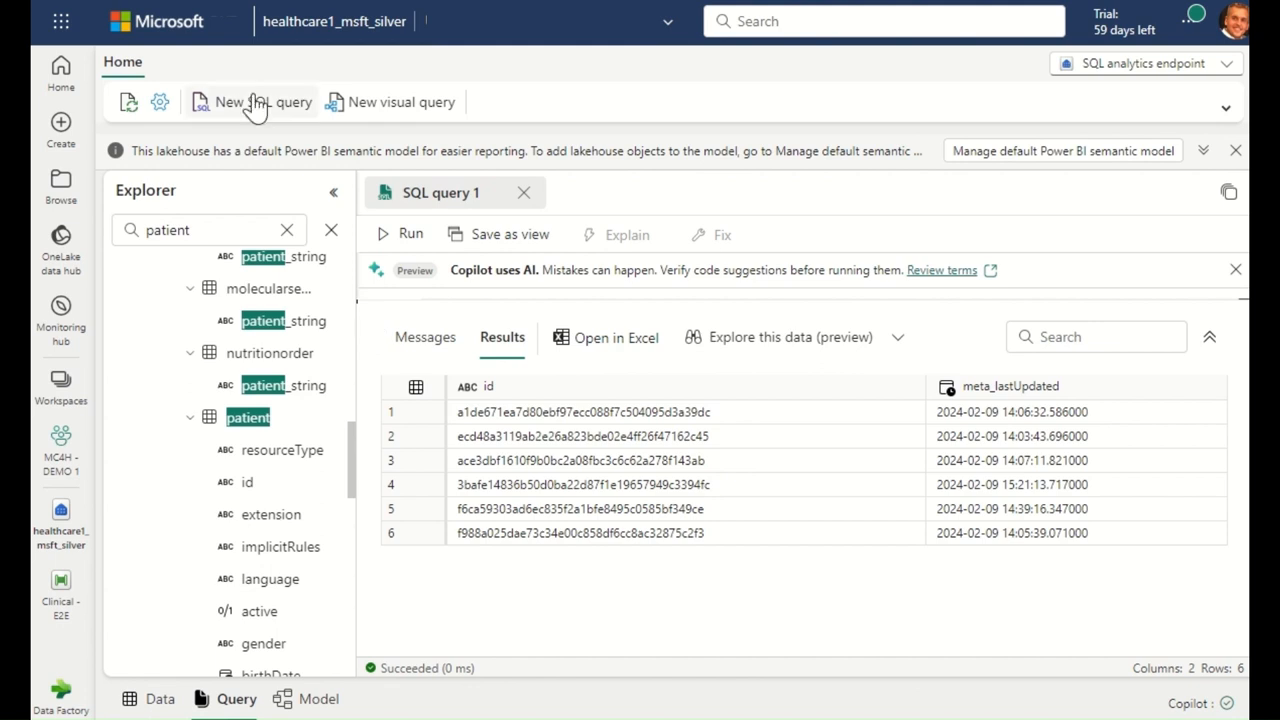
Step: Start SQL query 3 in the silver lakehouse
{"action": "left_click", "coordinate": [248, 100]}
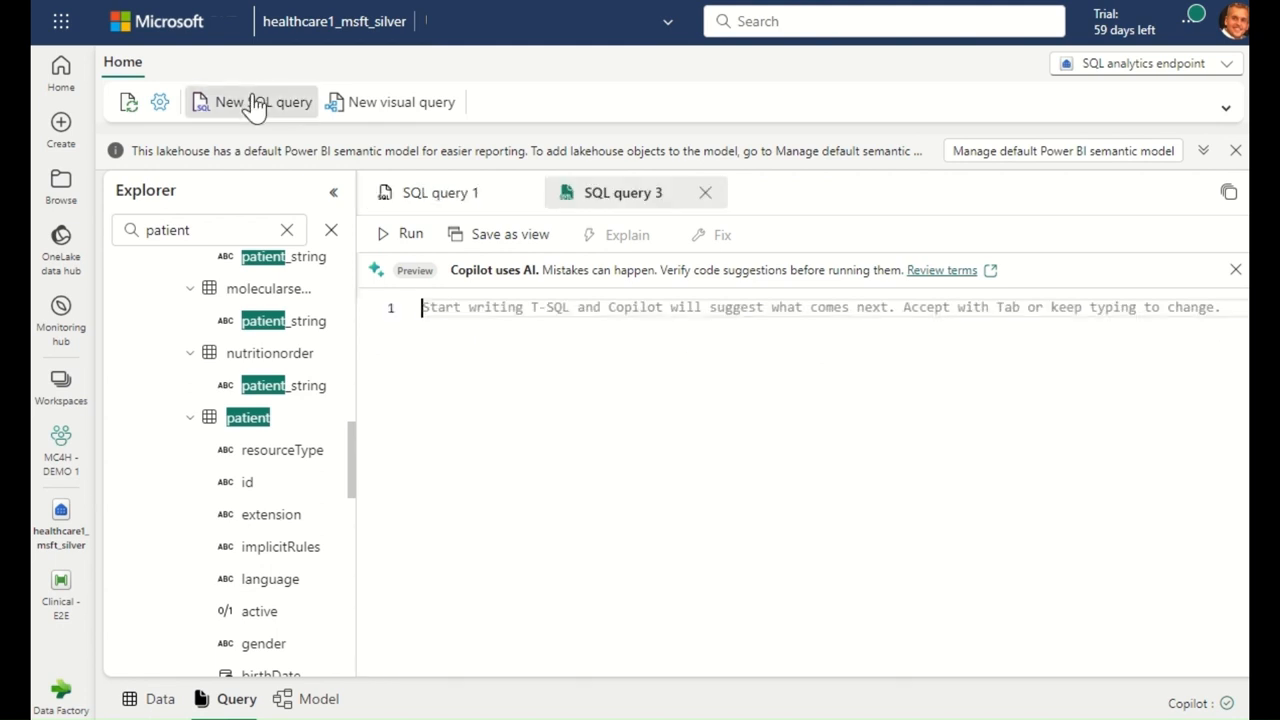
{"action": "left_click", "coordinate": [400, 234]}
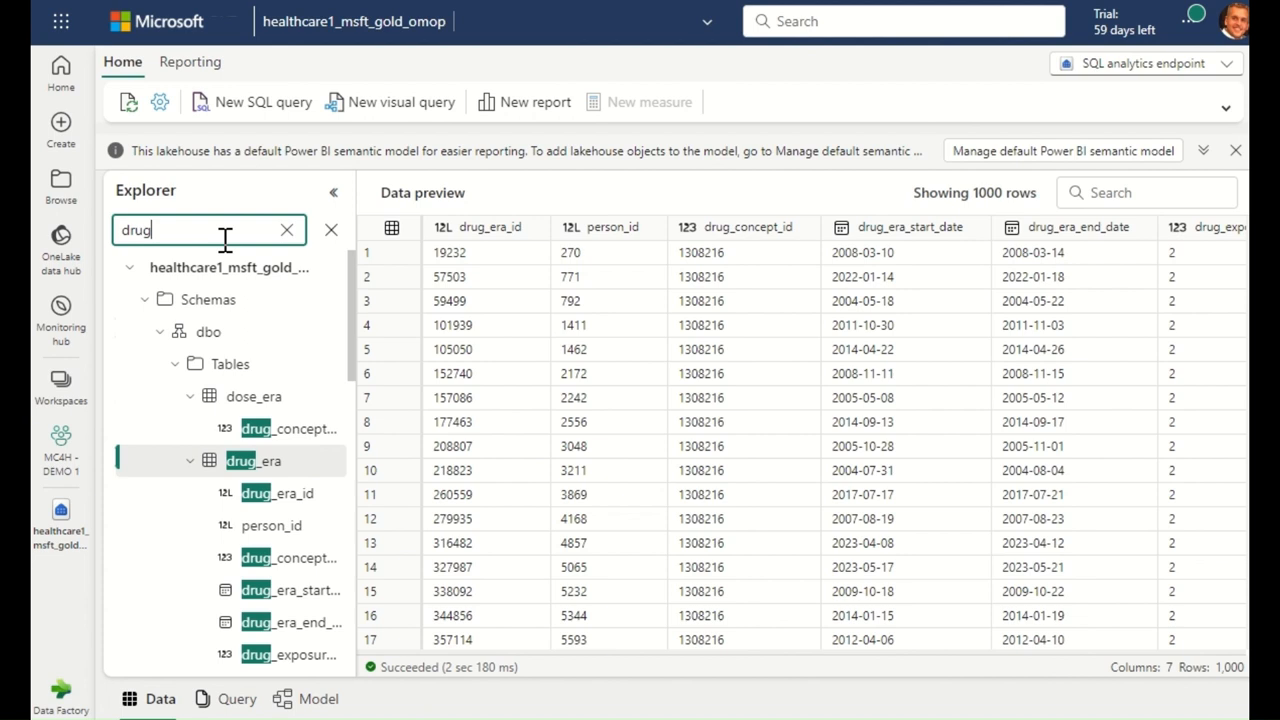
Step: Preview the image_occurrence table and start the drug_era age-and-gender query for drug 1308216
{"action": "type", "text": "image"}
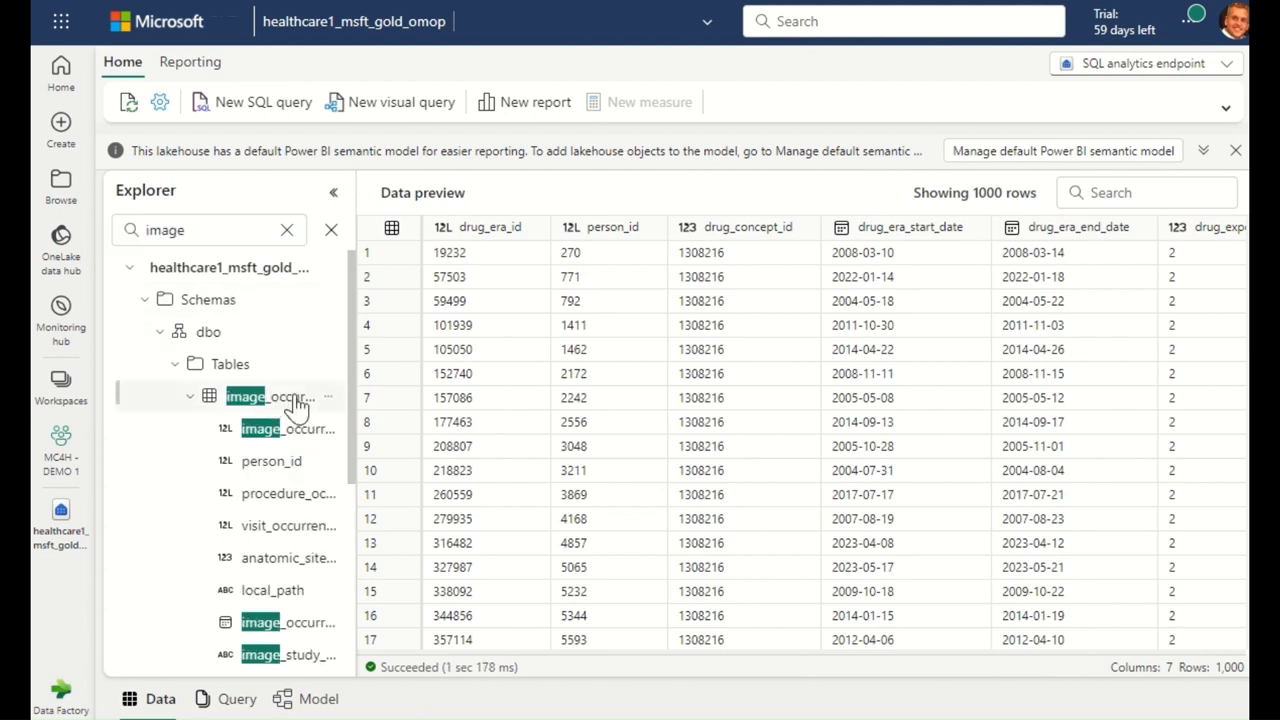
{"action": "left_click", "coordinate": [270, 396]}
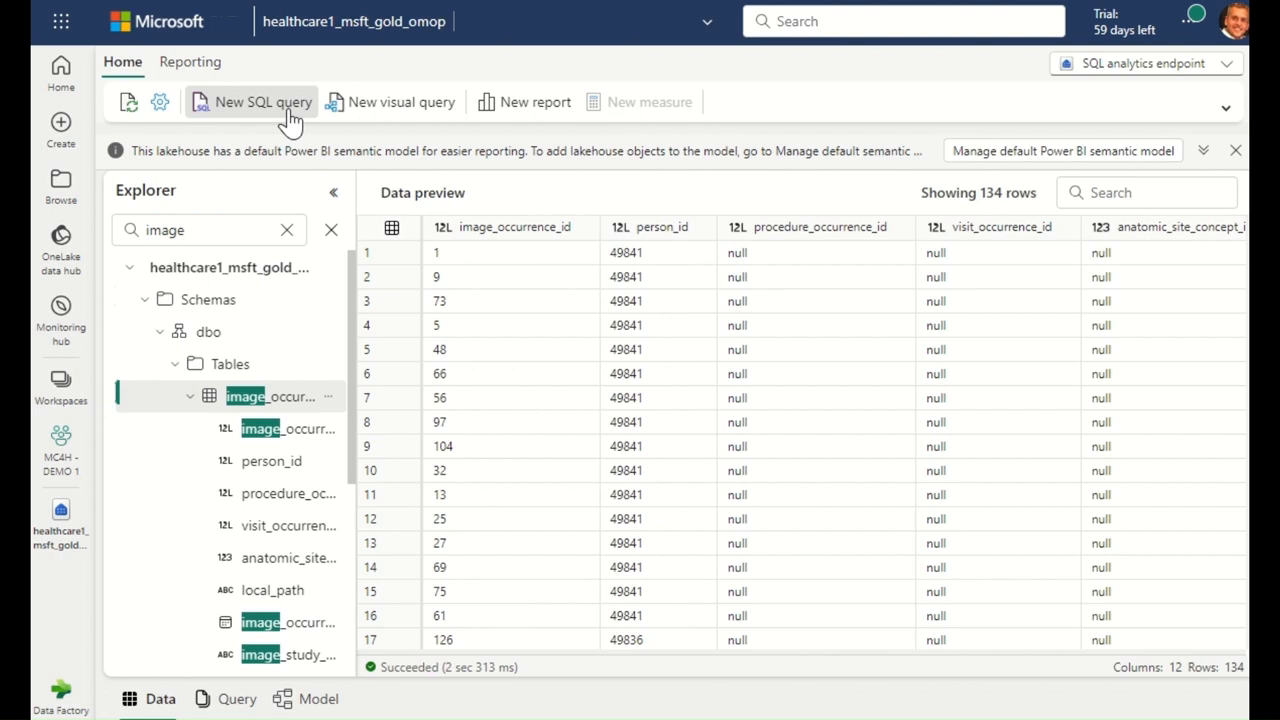
{"action": "left_click", "coordinate": [250, 100]}
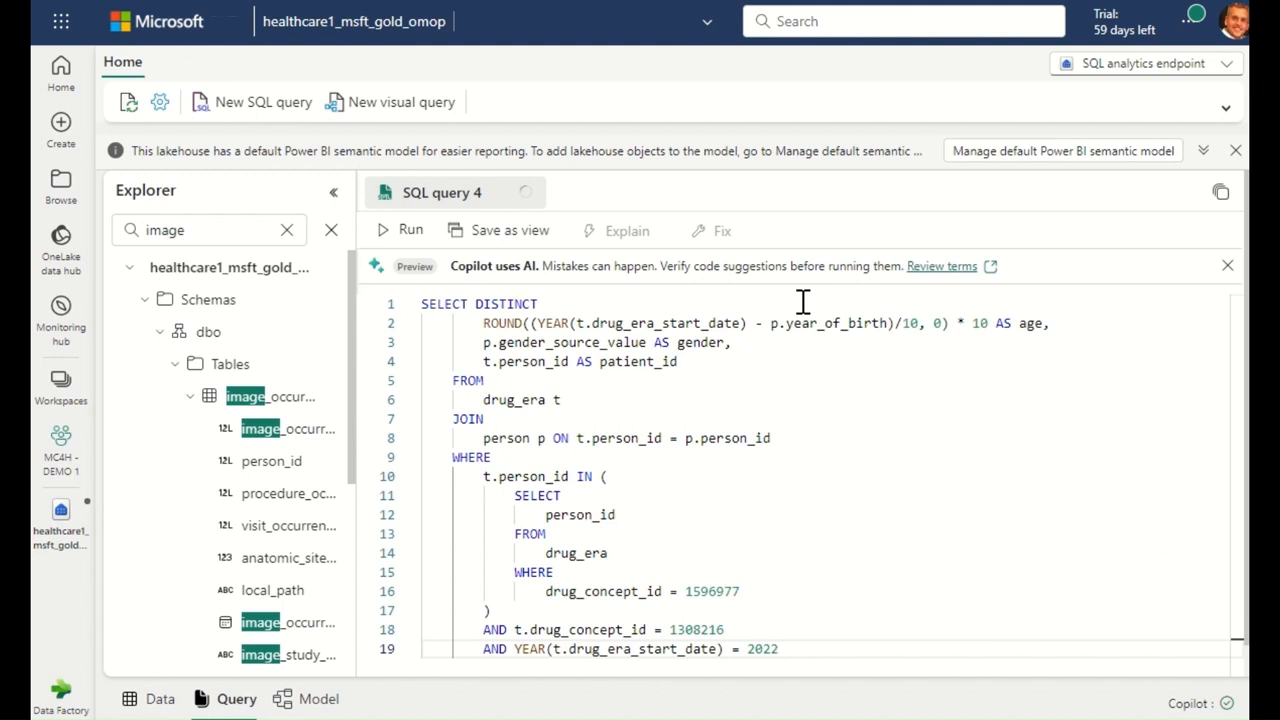
Step: Run the drug exposure query, chart the results and save them as a report in MC4H - DEMO 1
{"action": "left_click", "coordinate": [400, 230]}
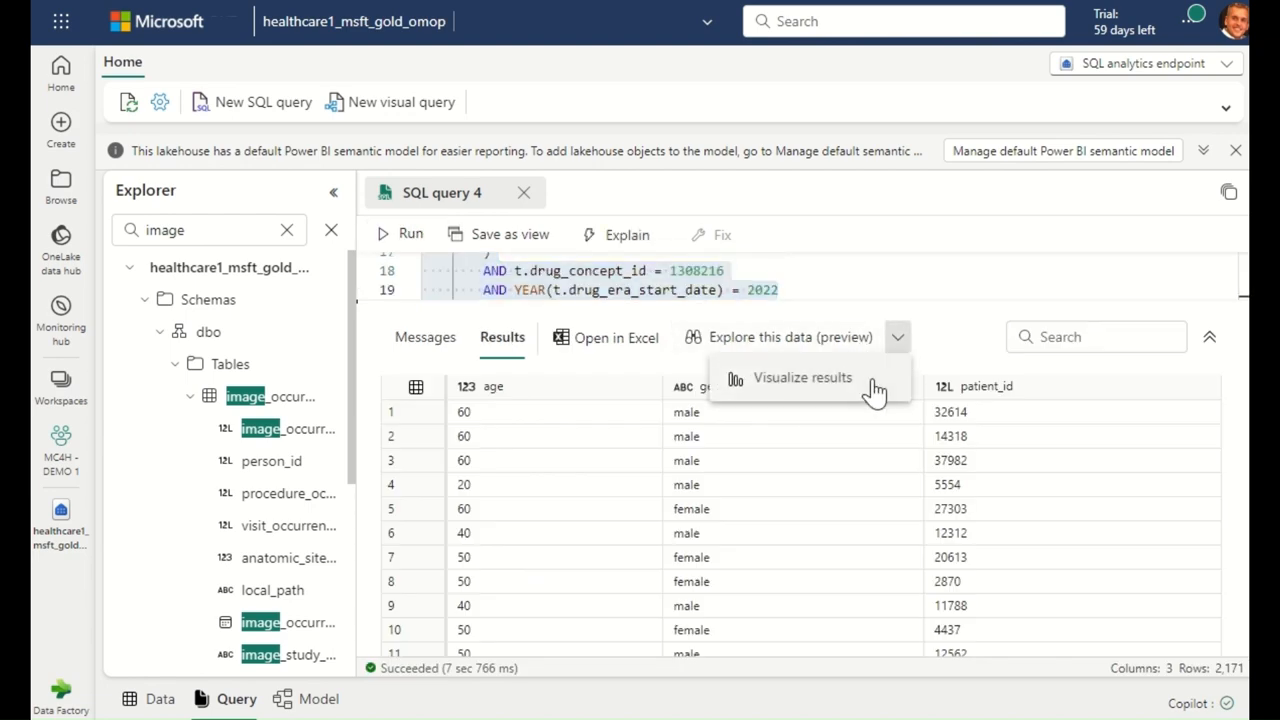
{"action": "left_click", "coordinate": [802, 376]}
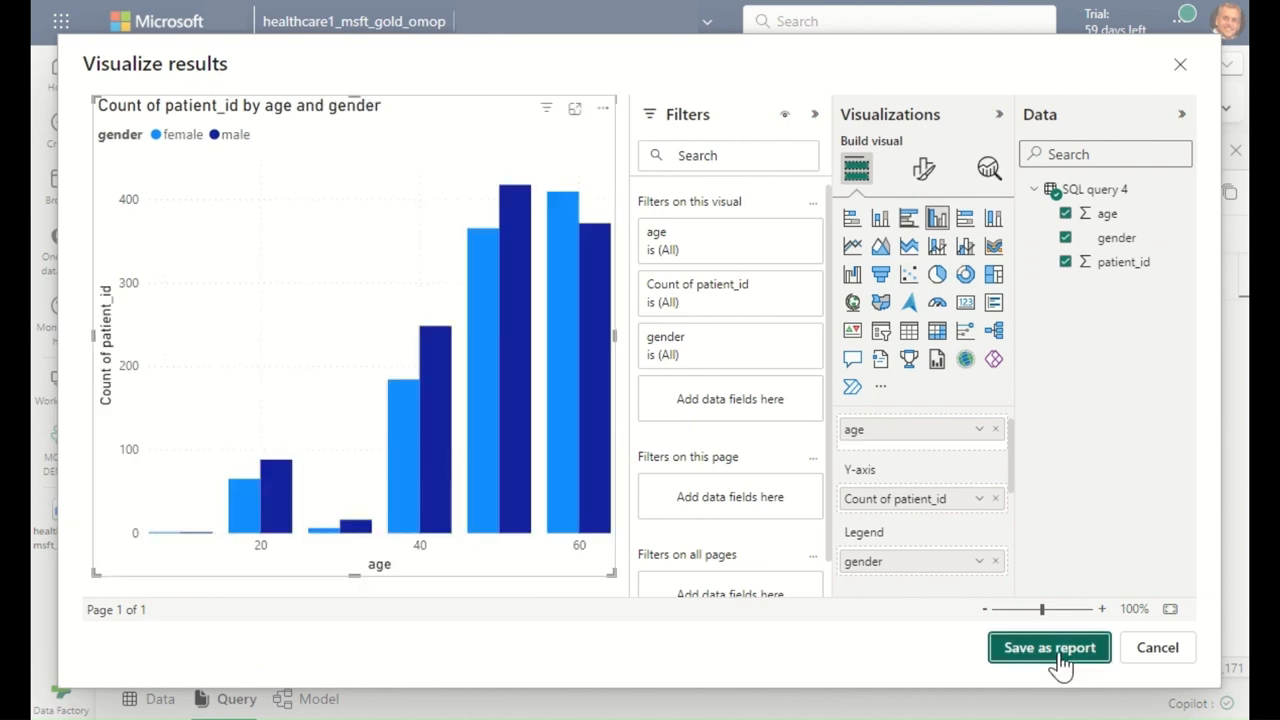
{"action": "left_click", "coordinate": [1048, 648]}
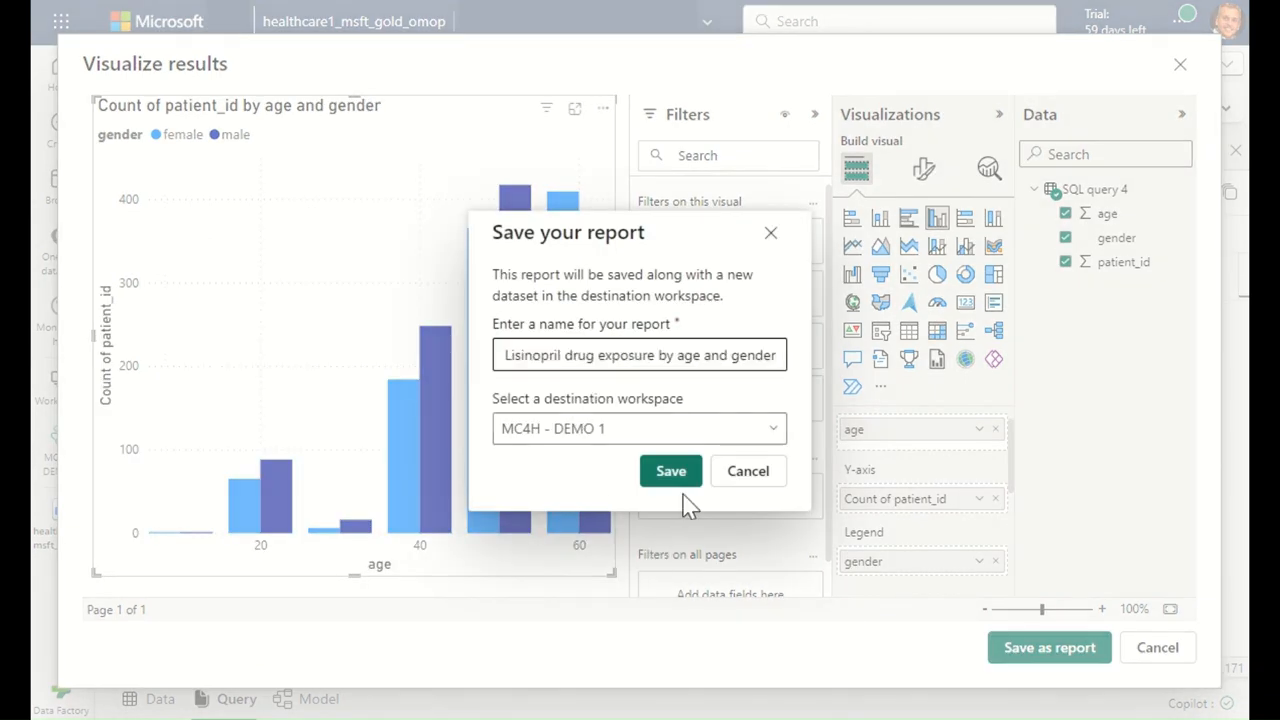
{"action": "left_click", "coordinate": [670, 472]}
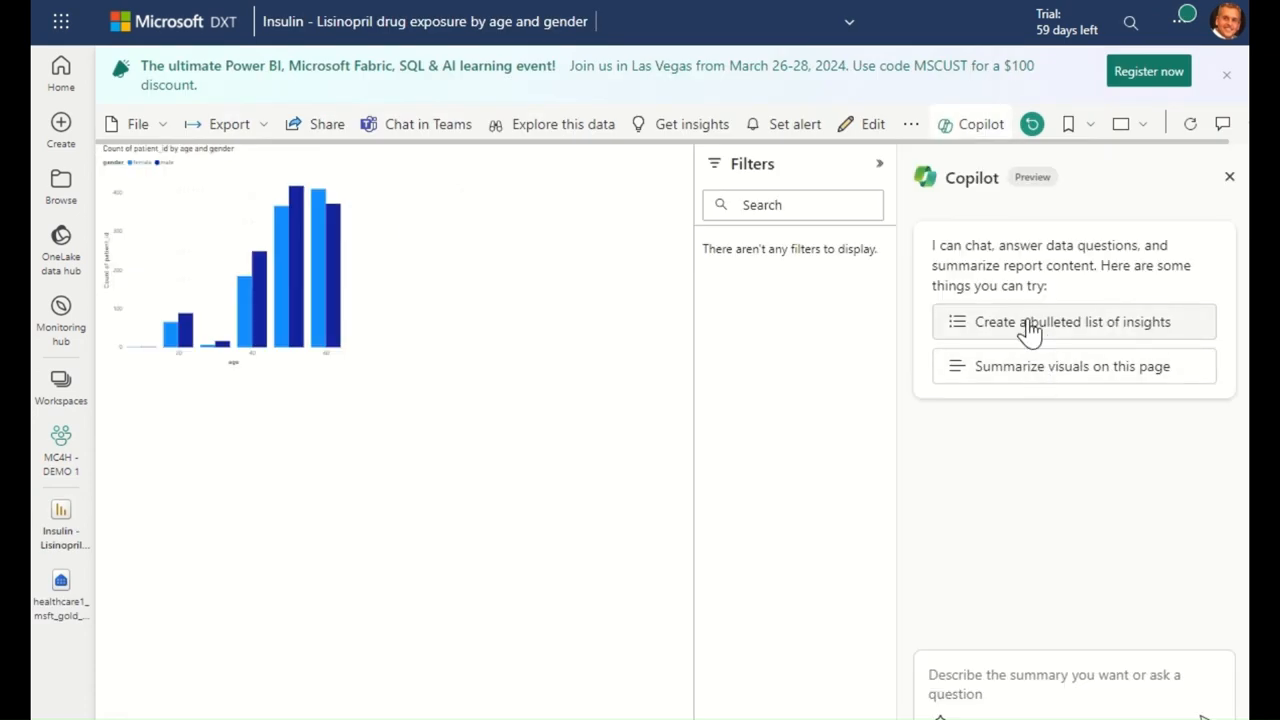
Step: Ask Copilot to create a bulleted list of insights on the report
{"action": "left_click", "coordinate": [1072, 320]}
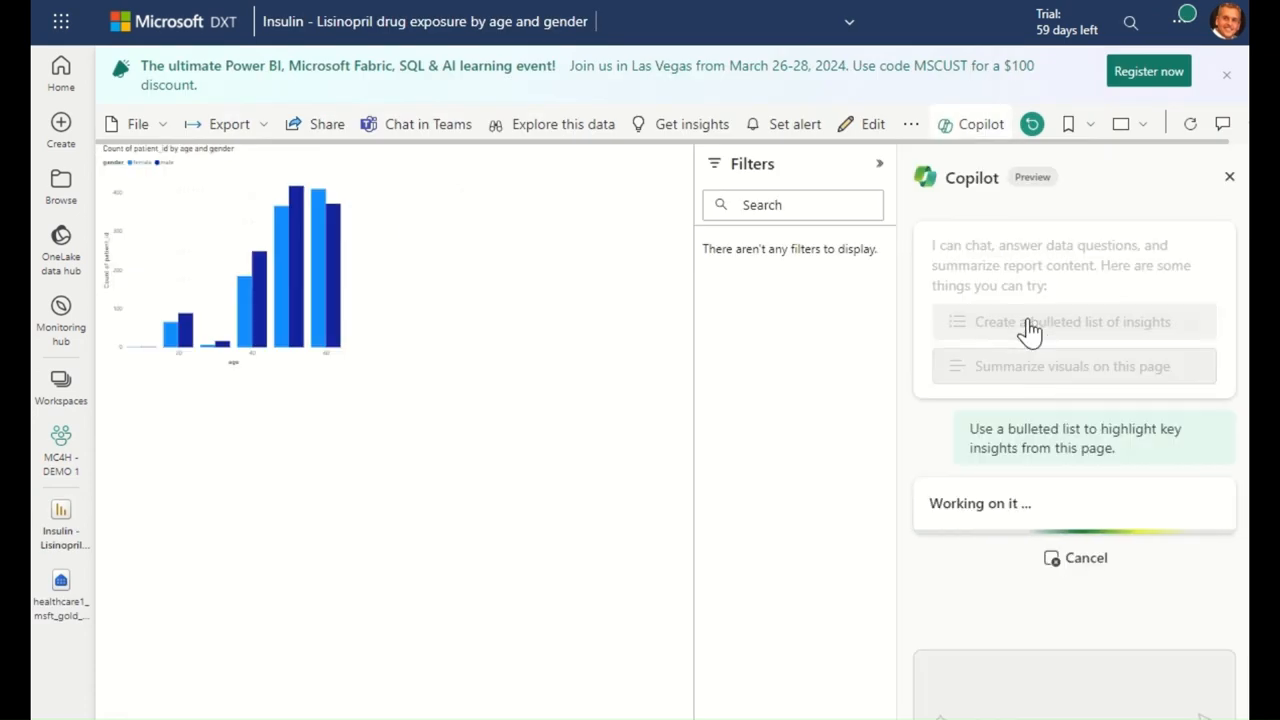